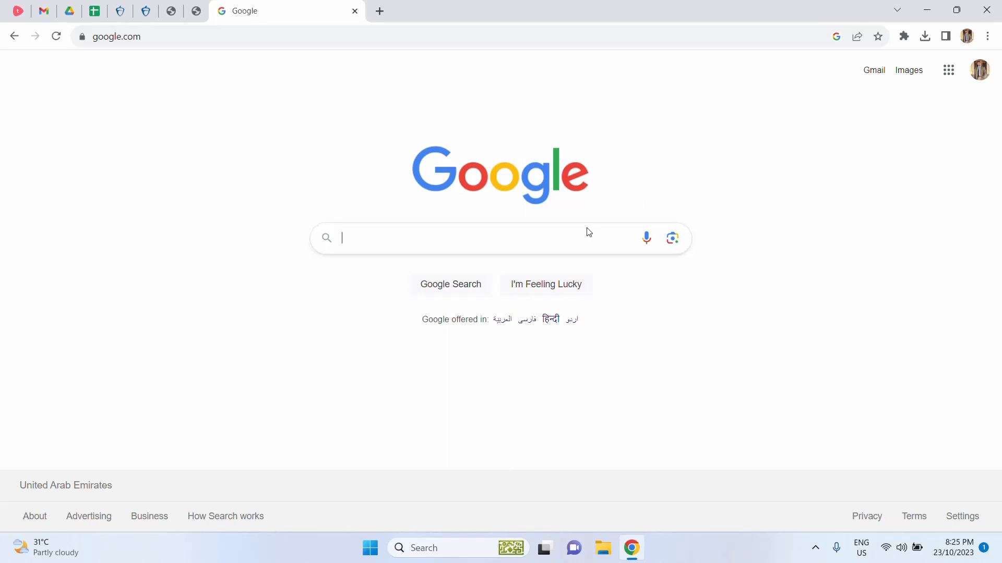
Search Google for 'magic school ai' to list the MagicSchool.ai site first
{"action": "left_click", "coordinate": [460, 238]}
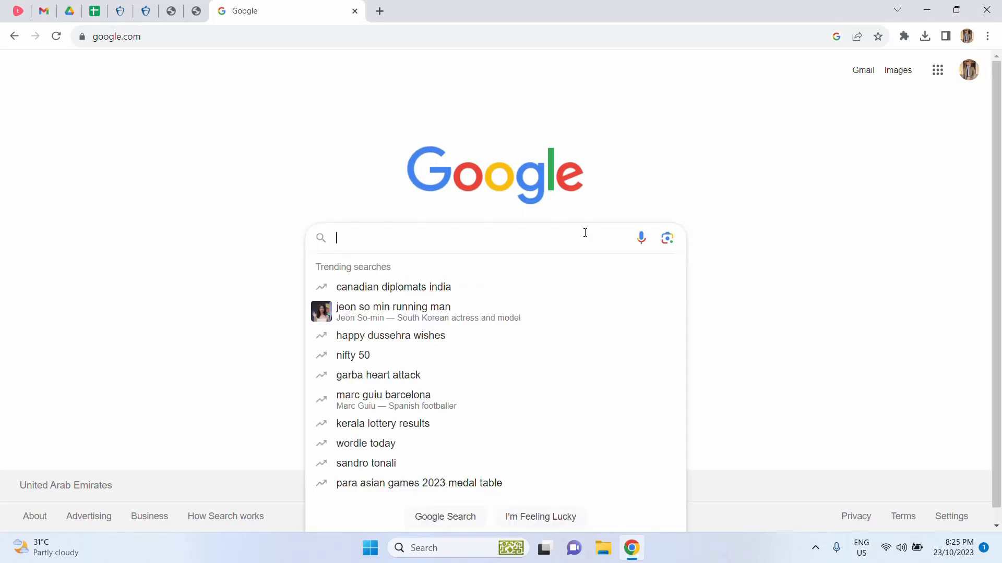
{"action": "type", "text": "ma"}
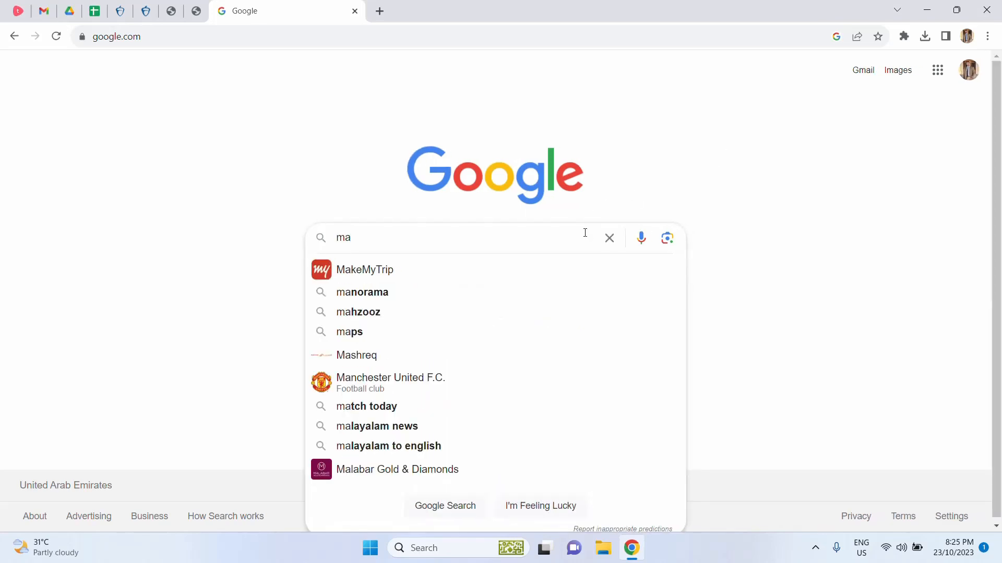
{"action": "type", "text": "g"}
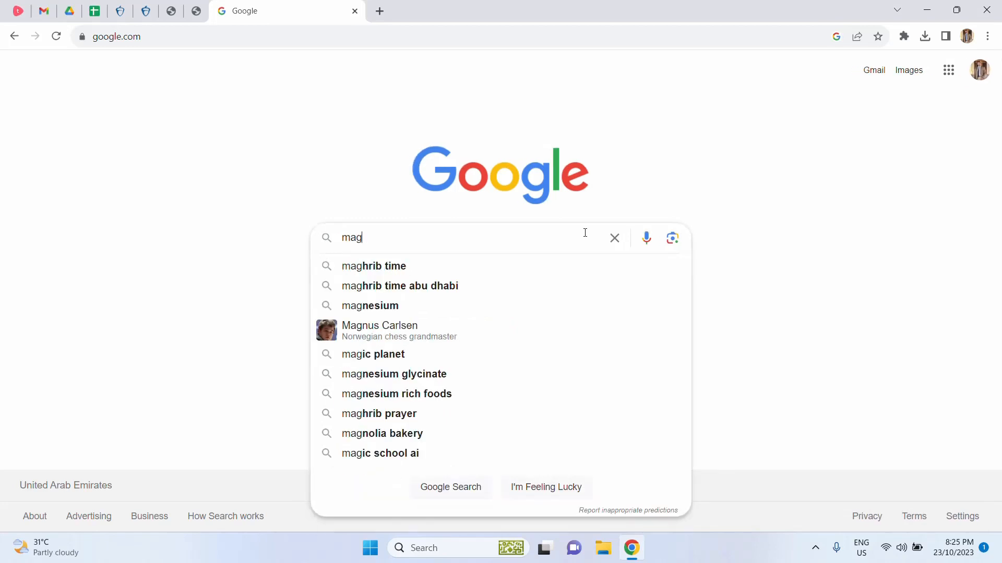
{"action": "type", "text": "ic sch"}
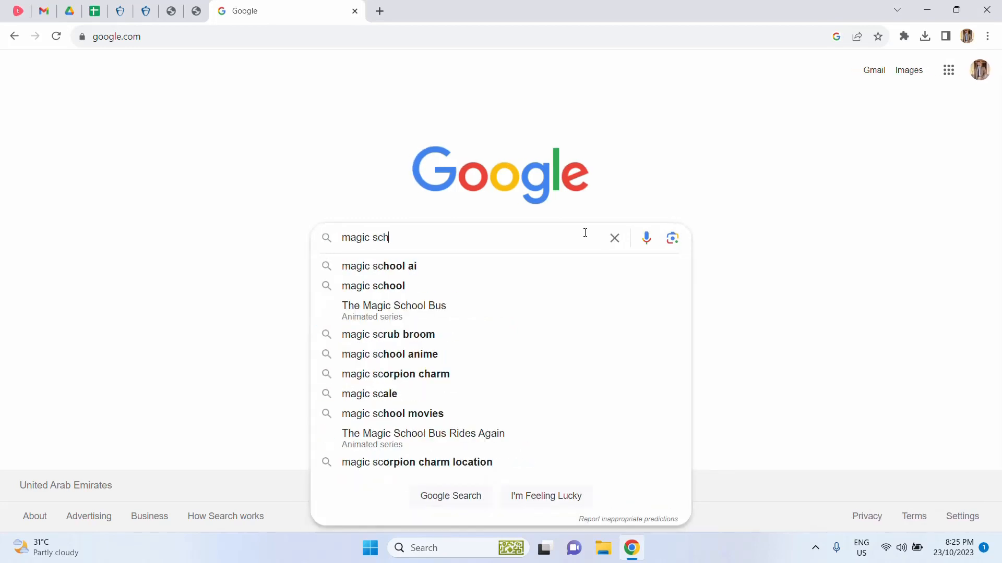
{"action": "type", "text": "ool"}
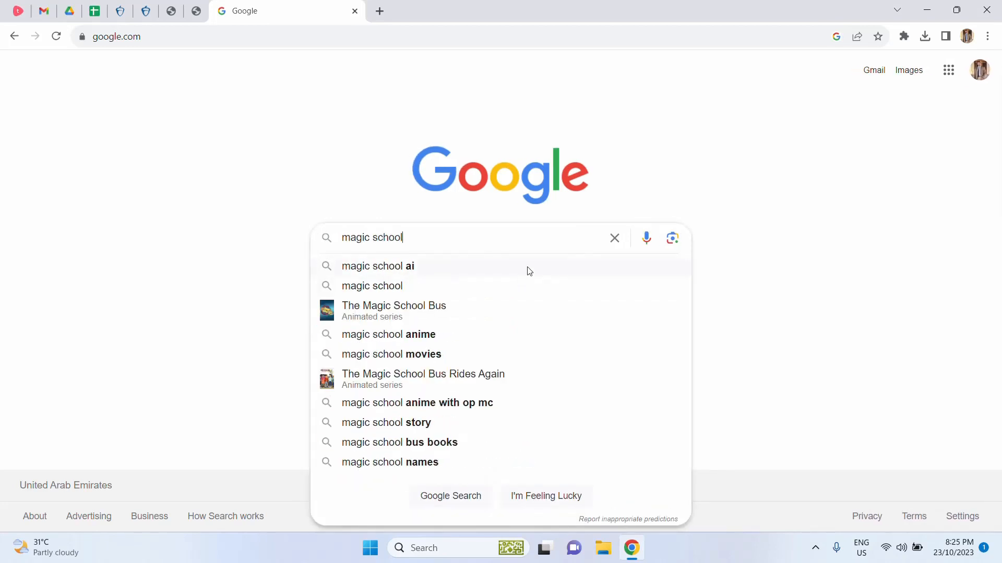
{"action": "left_click", "coordinate": [376, 266]}
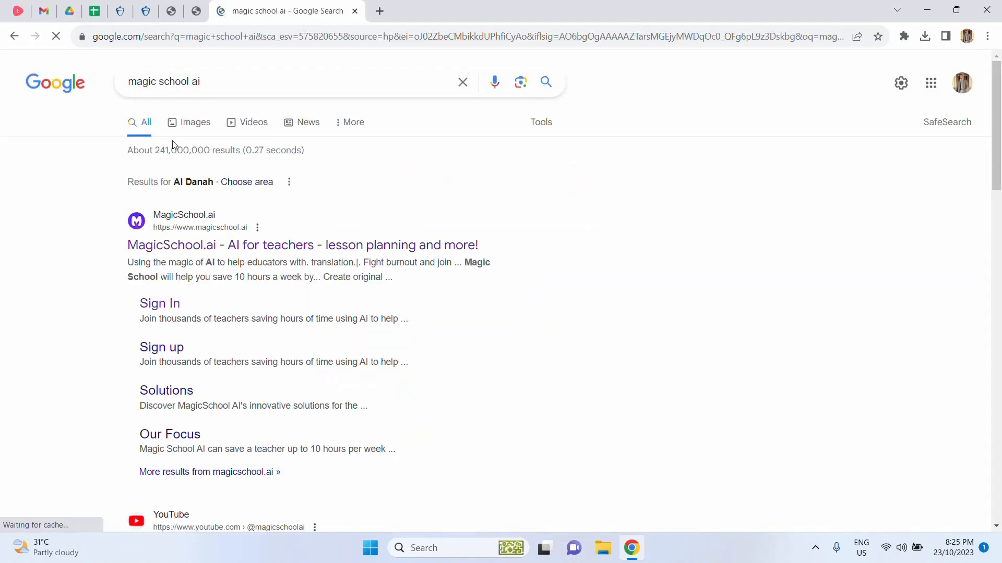
{"action": "mouse_move", "coordinate": [173, 307]}
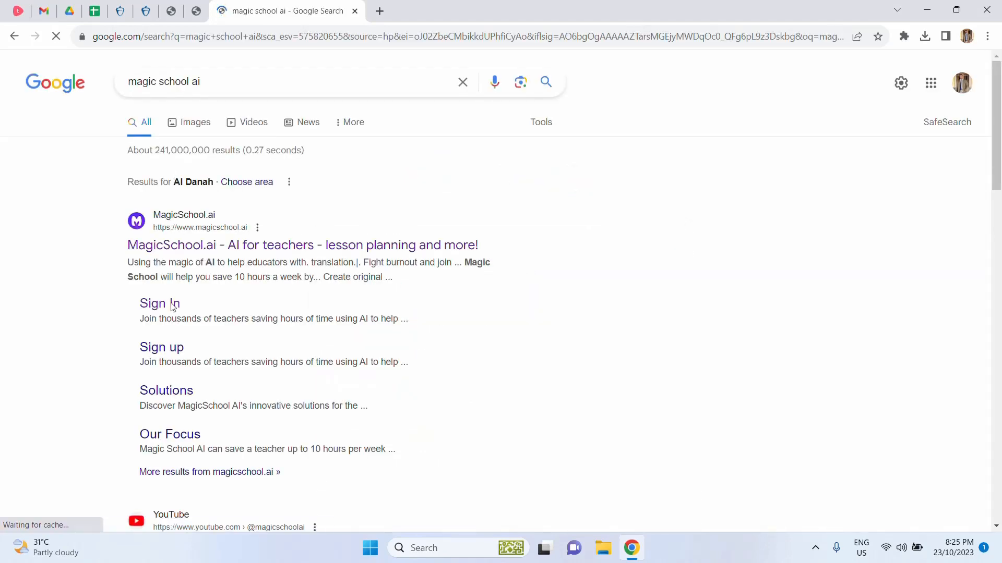
{"action": "mouse_move", "coordinate": [160, 347]}
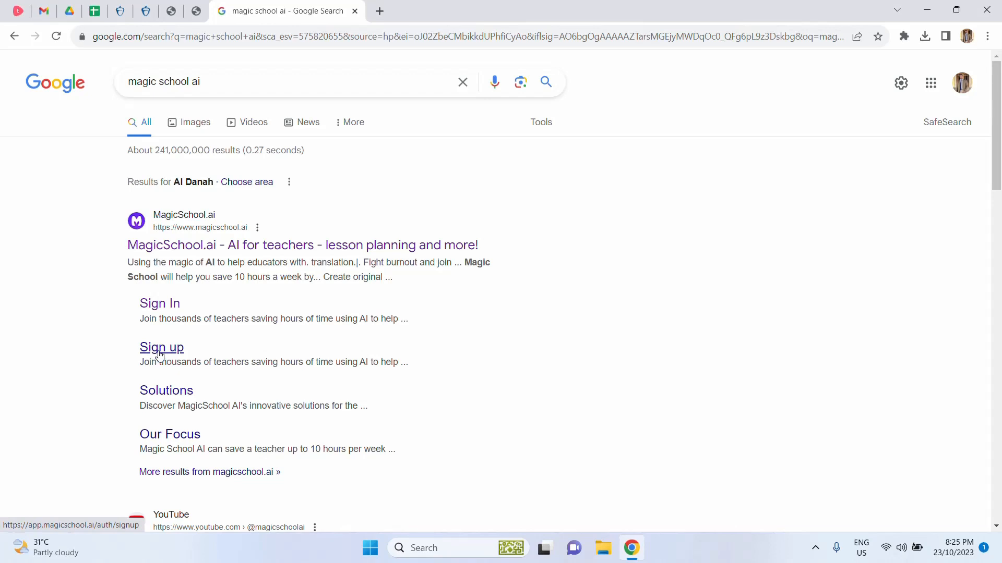
{"action": "mouse_move", "coordinate": [167, 325]}
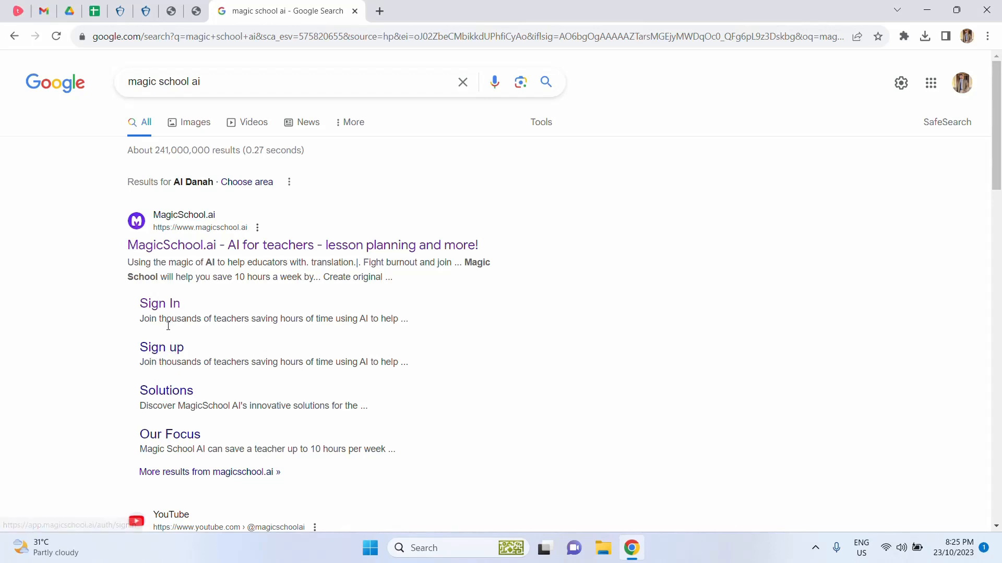
Sign in to MagicSchool.ai with a Google account and reach the Magic Tools dashboard
{"action": "left_click", "coordinate": [159, 302]}
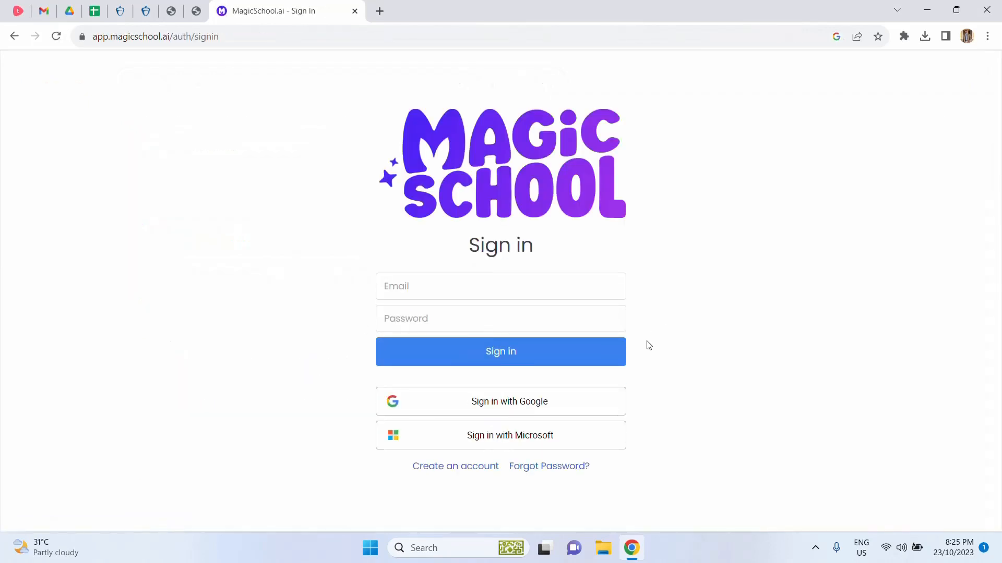
{"action": "mouse_move", "coordinate": [530, 409]}
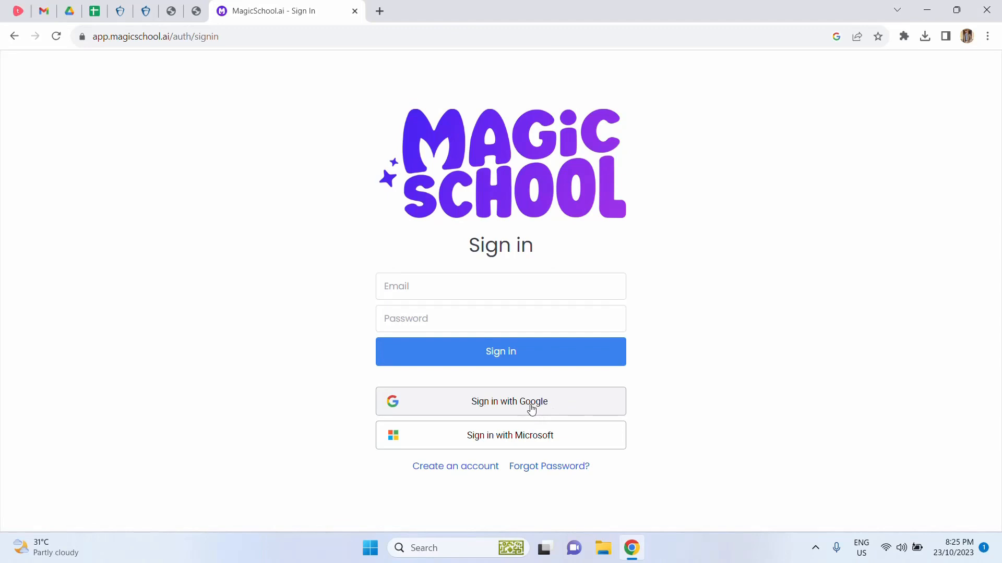
{"action": "mouse_move", "coordinate": [515, 407]}
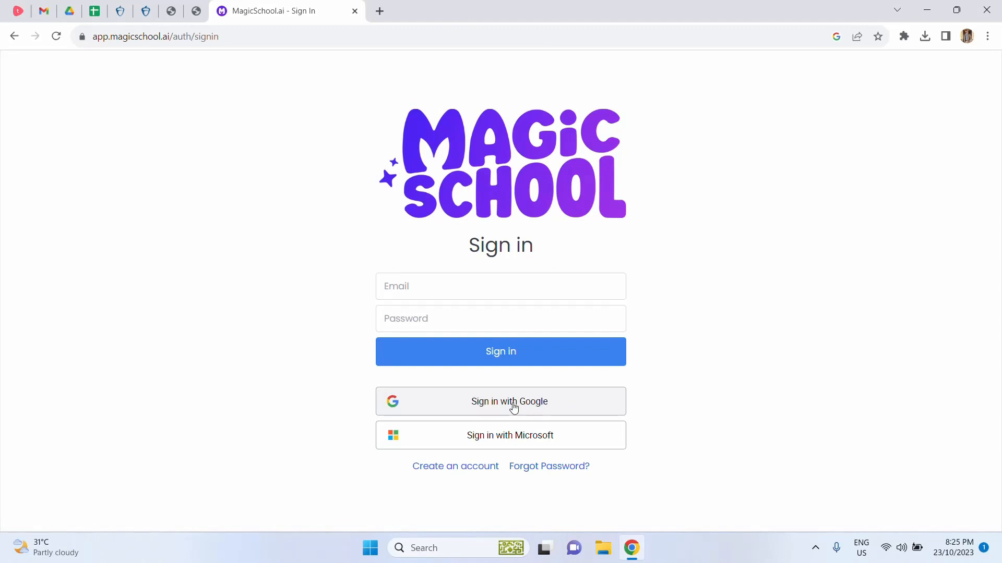
{"action": "mouse_move", "coordinate": [528, 406]}
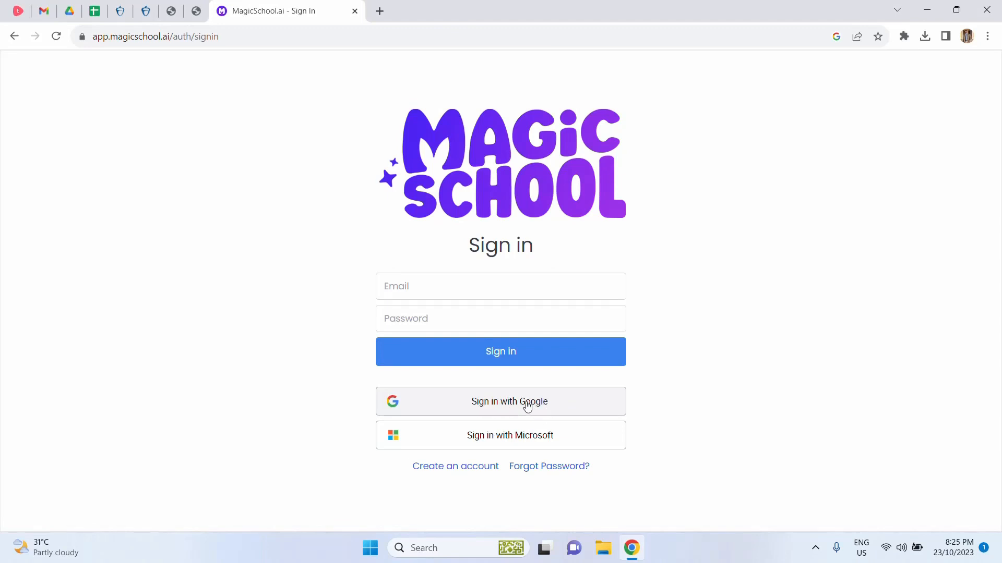
{"action": "left_click", "coordinate": [500, 401]}
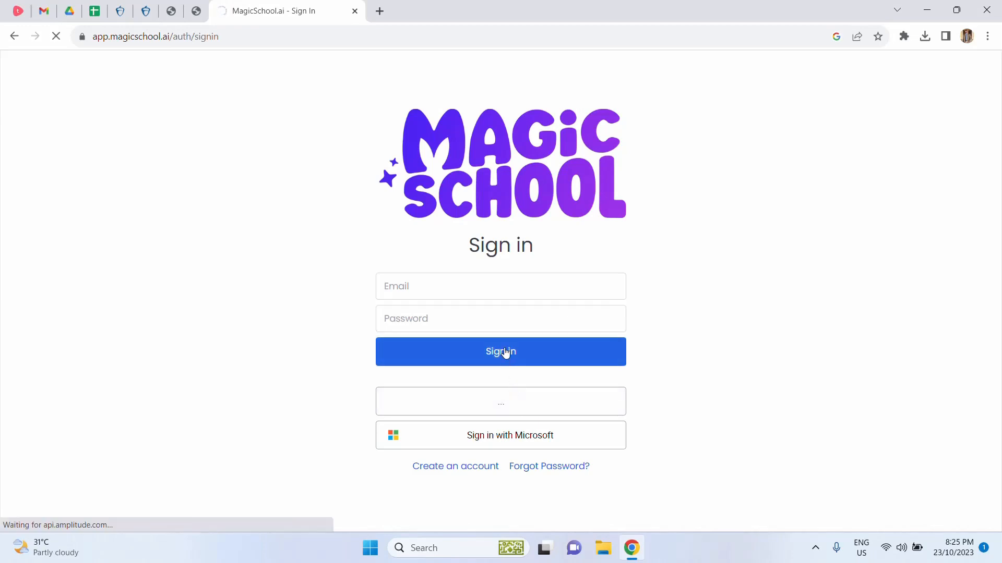
{"action": "left_click", "coordinate": [500, 352]}
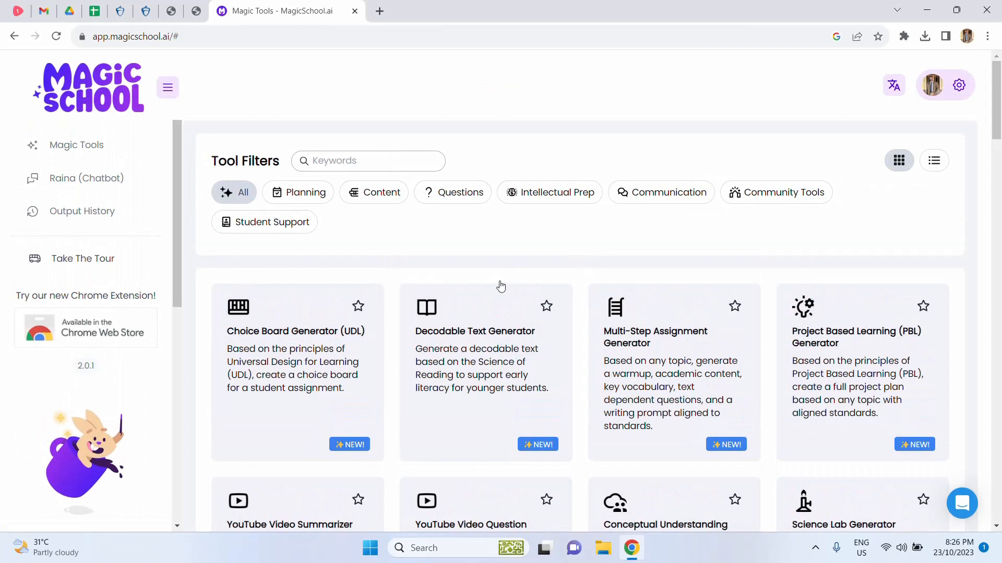
{"action": "left_click", "coordinate": [167, 88]}
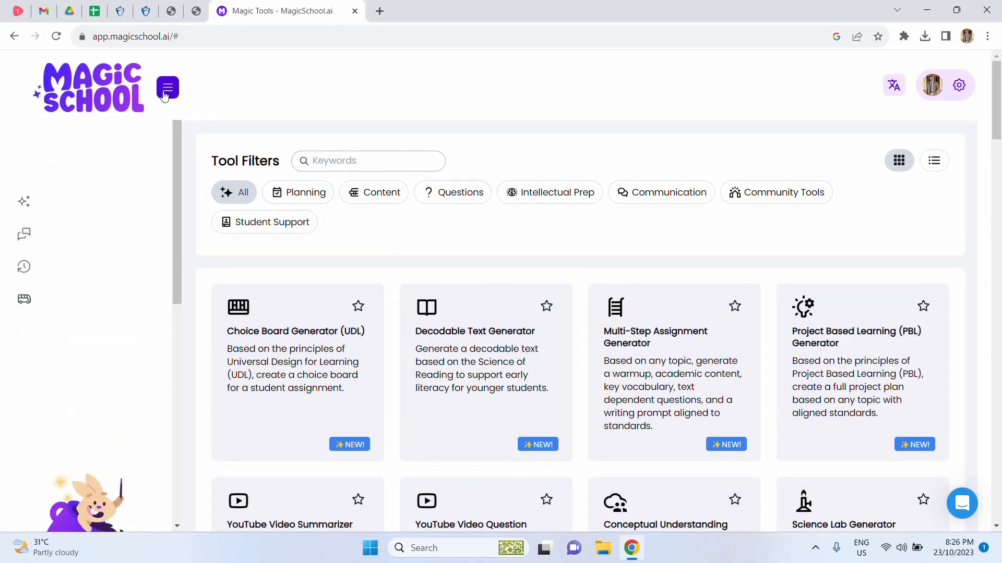
{"action": "left_click", "coordinate": [167, 87]}
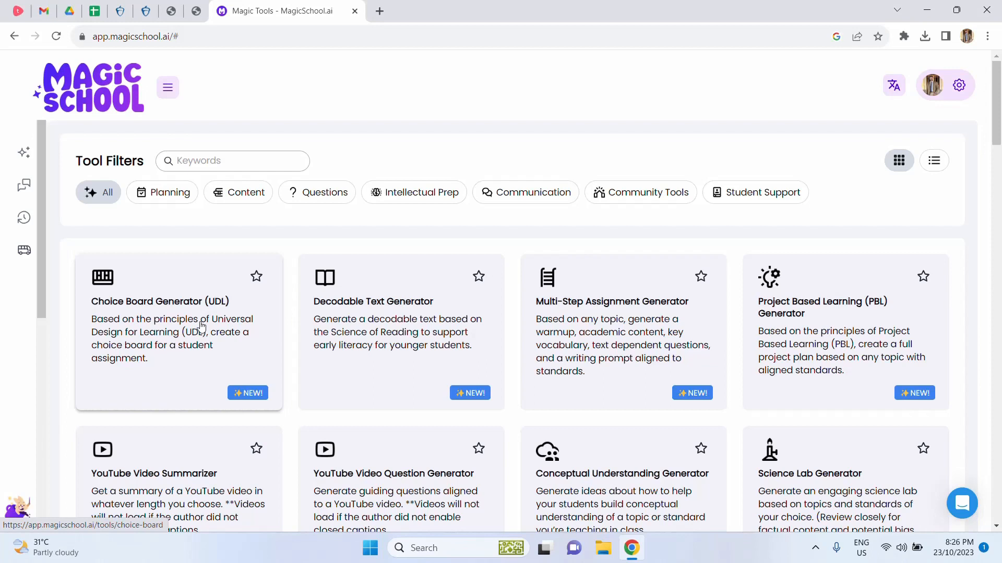
{"action": "mouse_move", "coordinate": [780, 317]}
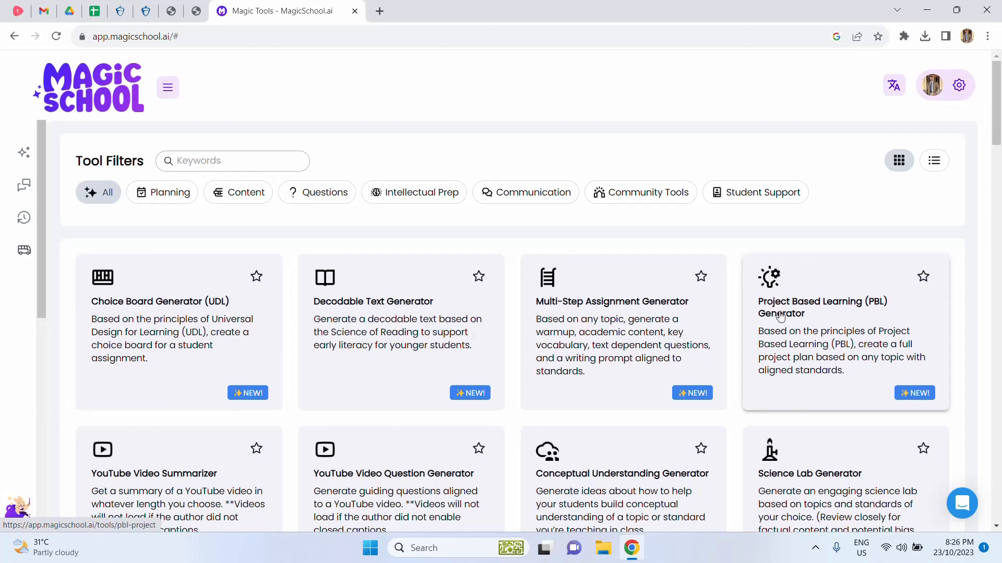
{"action": "mouse_move", "coordinate": [797, 346]}
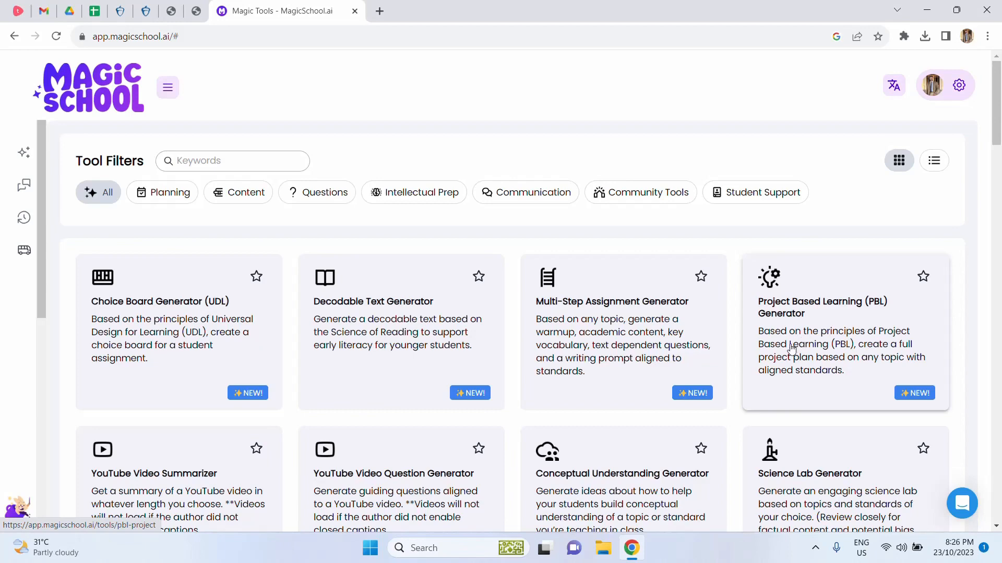
{"action": "mouse_move", "coordinate": [463, 436]}
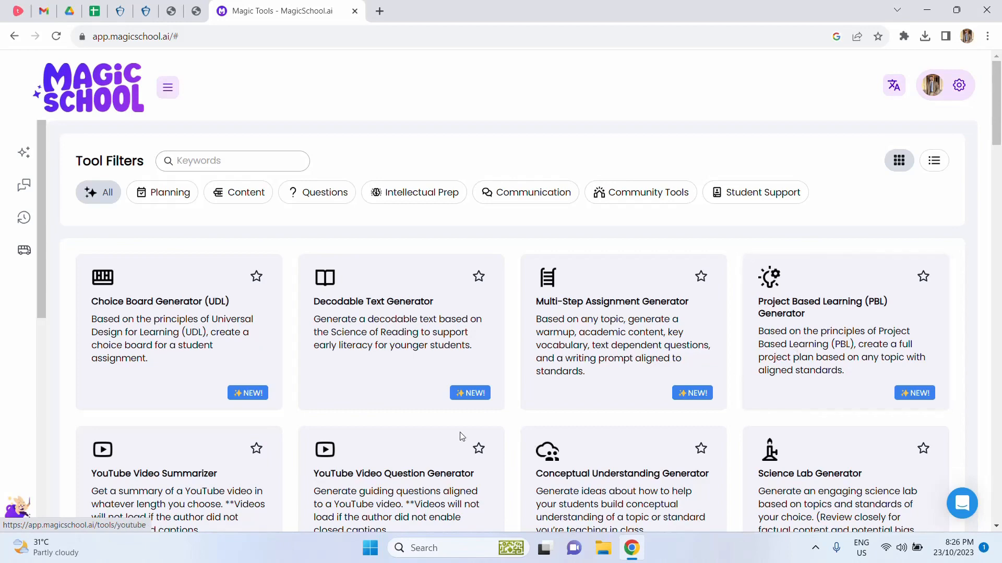
{"action": "scroll", "scroll_direction": "down", "scroll_amount": 3}
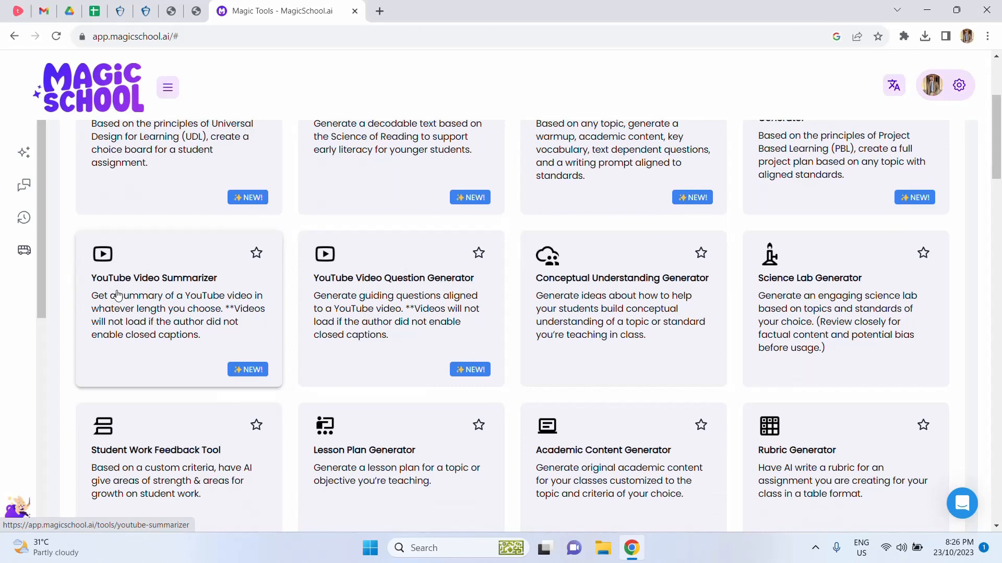
{"action": "mouse_move", "coordinate": [134, 299]}
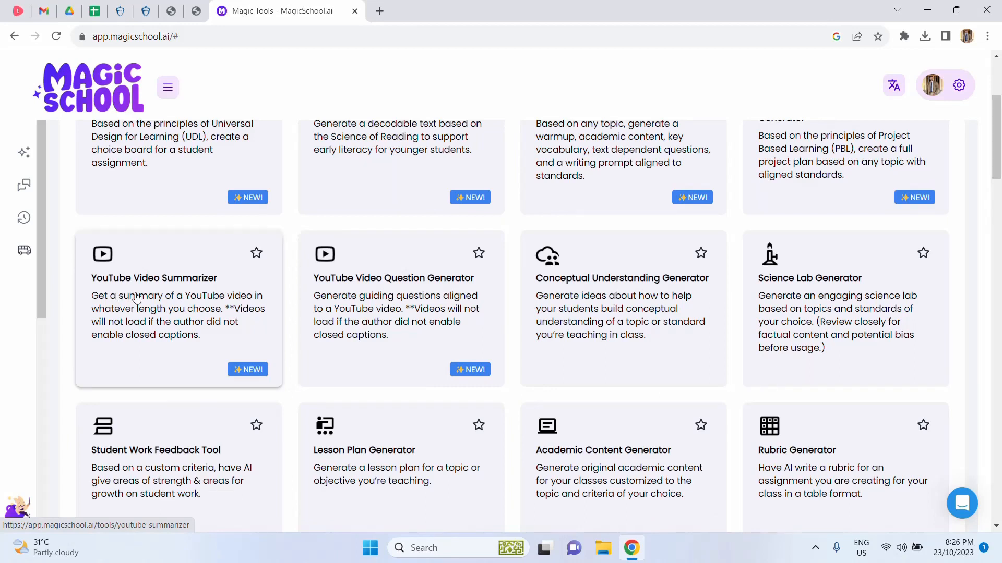
{"action": "mouse_move", "coordinate": [854, 382]}
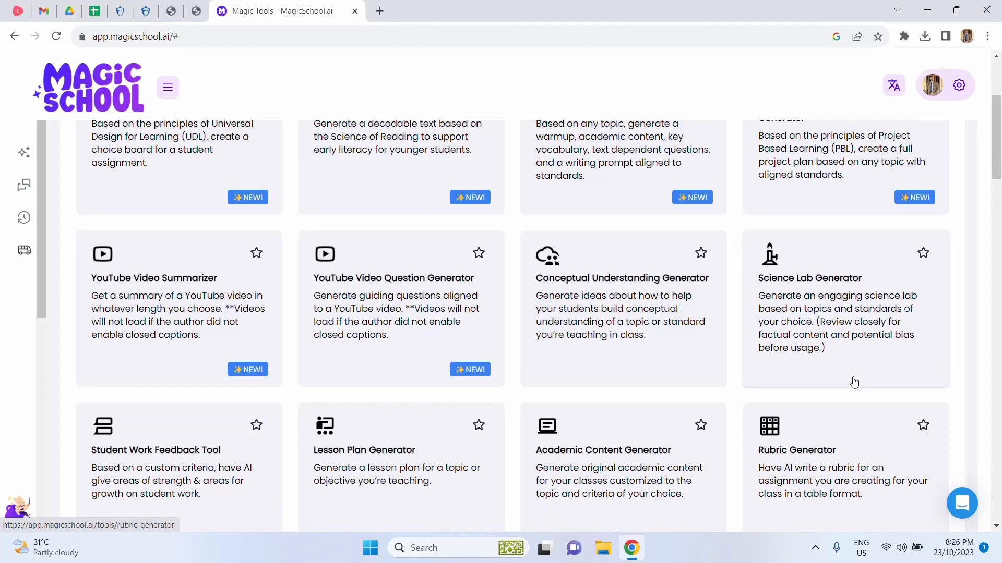
{"action": "mouse_move", "coordinate": [389, 343]}
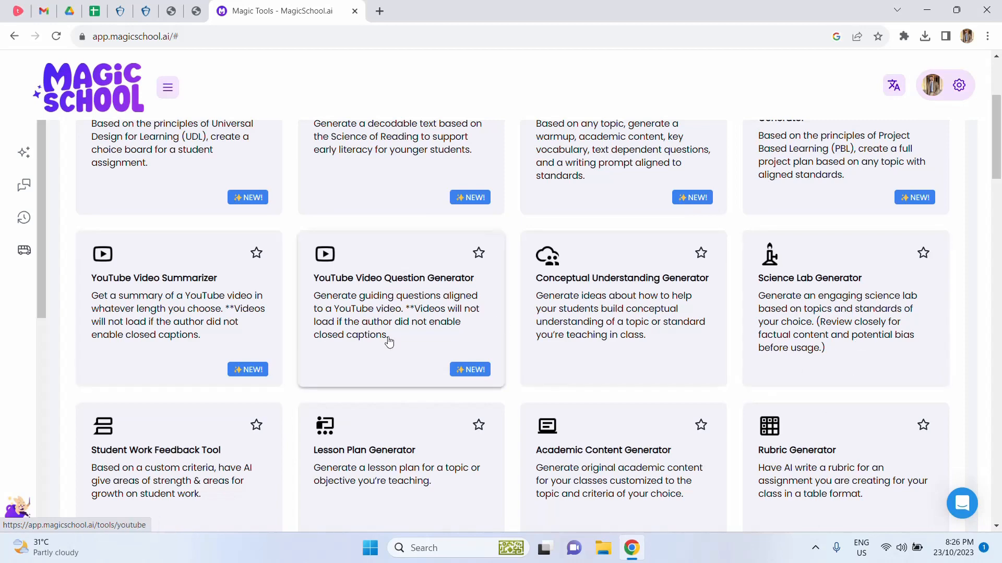
{"action": "scroll", "scroll_direction": "up", "scroll_amount": 3}
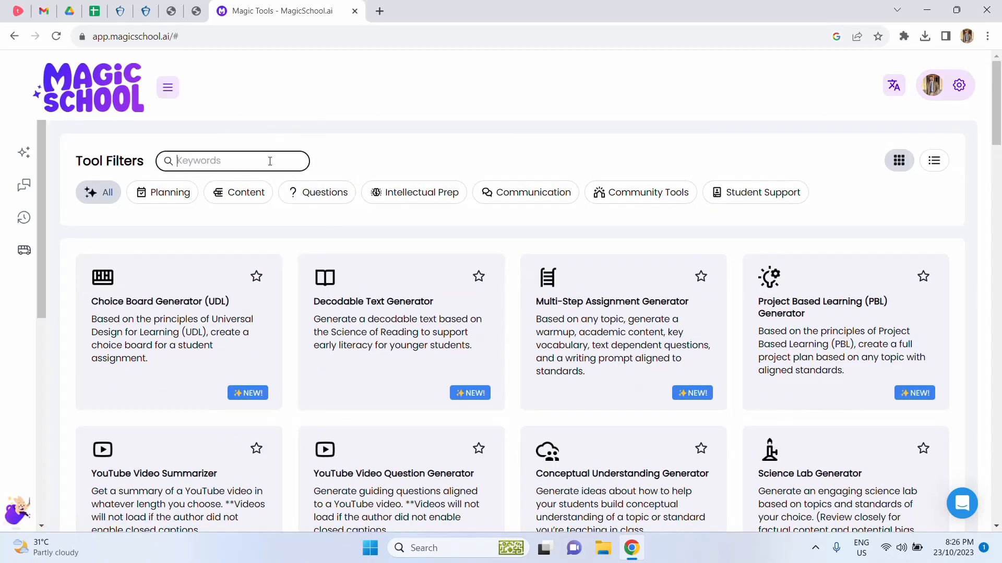
Filter the tool catalogue by the keyword 'lesson' and review the matching tools
{"action": "type", "text": "le"}
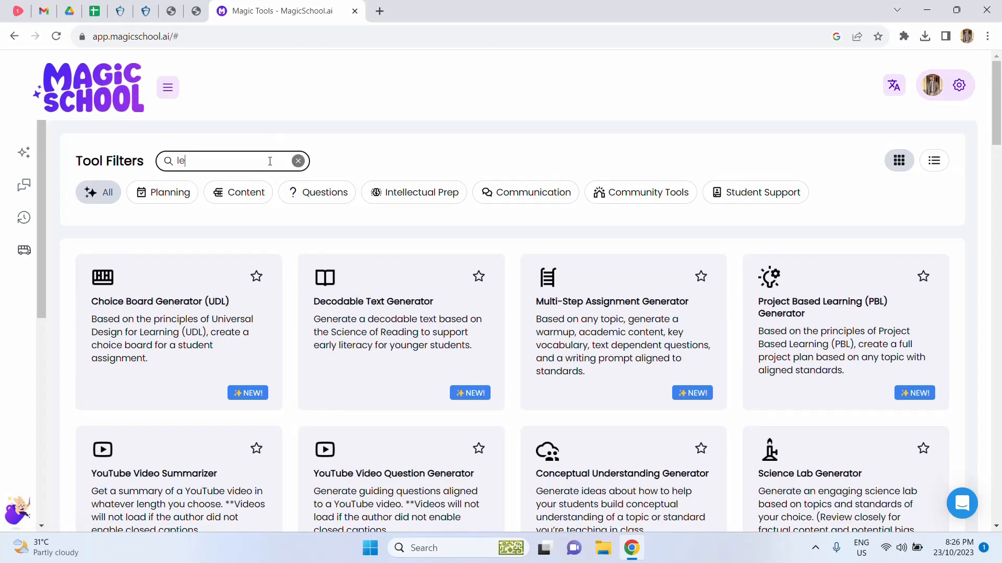
{"action": "type", "text": "soo"}
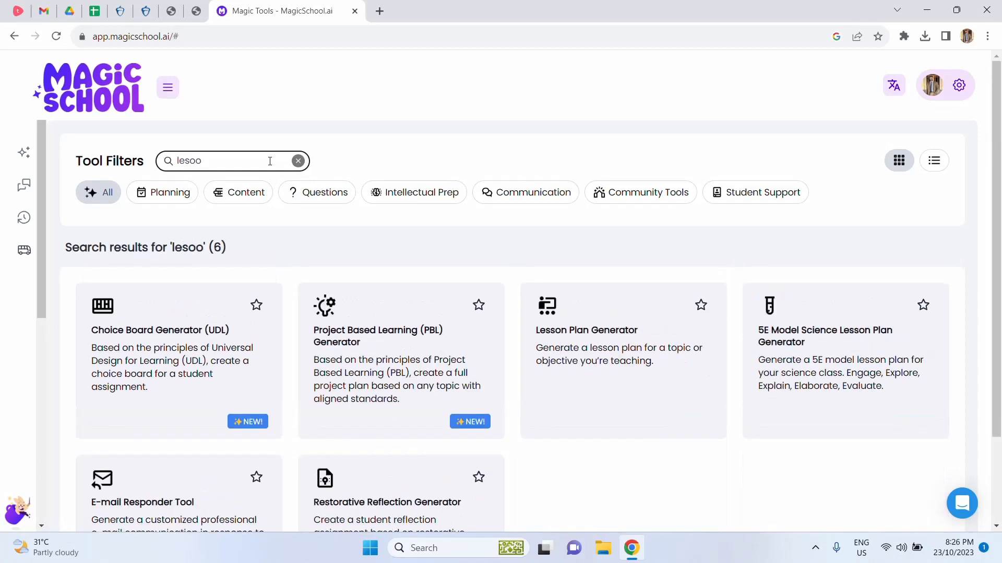
{"action": "type", "text": "lesson"}
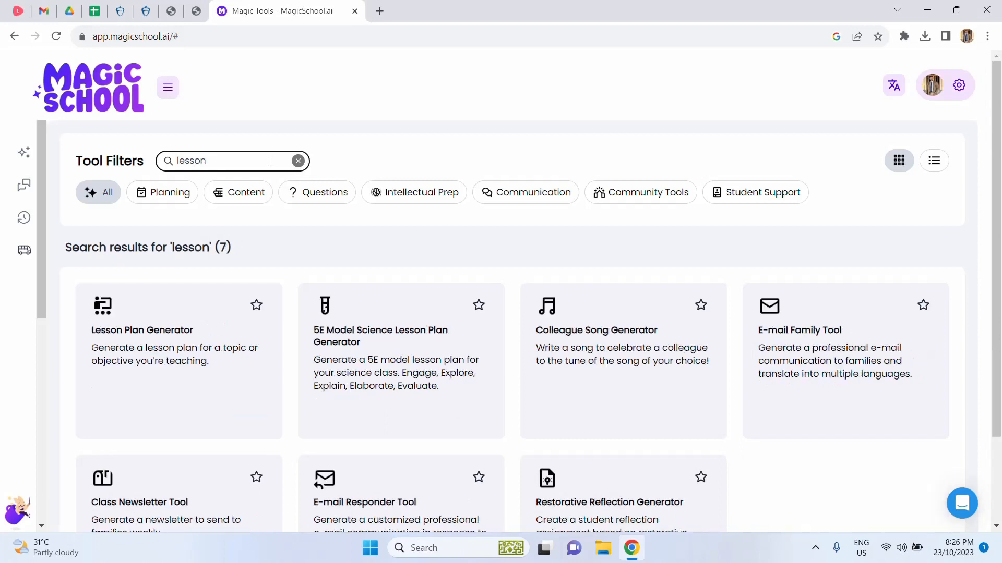
{"action": "mouse_move", "coordinate": [692, 334]}
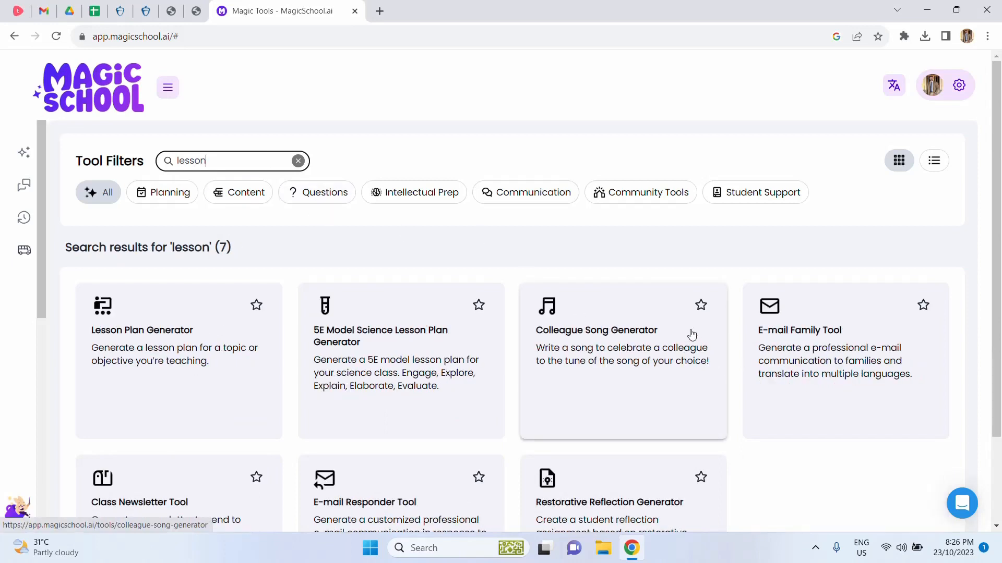
{"action": "scroll", "scroll_direction": "down", "scroll_amount": 3}
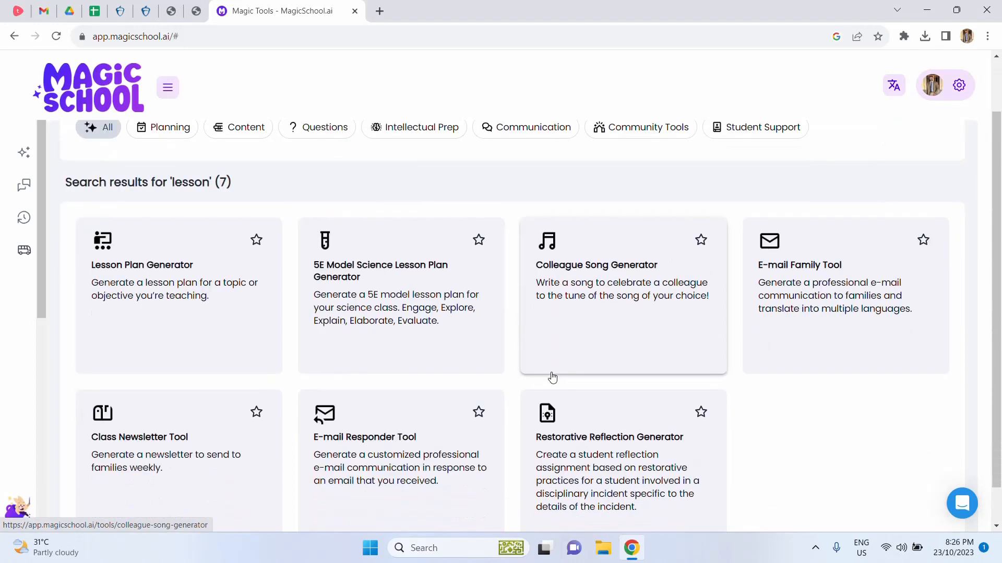
{"action": "scroll", "scroll_direction": "up", "scroll_amount": 3}
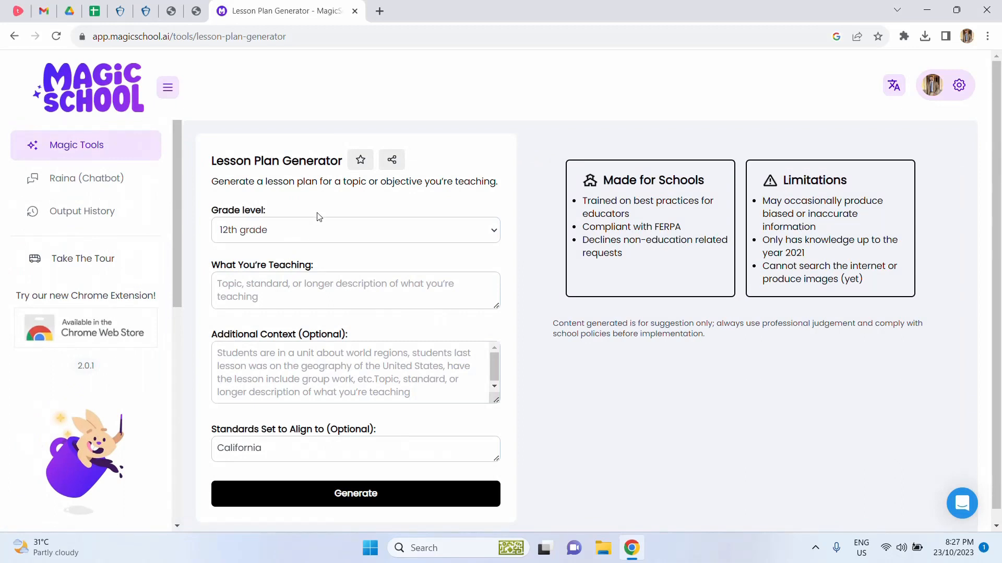
Fill the form with 10th grade, topic 'ICT' and additional context 'Python Starting'
{"action": "left_click", "coordinate": [355, 229]}
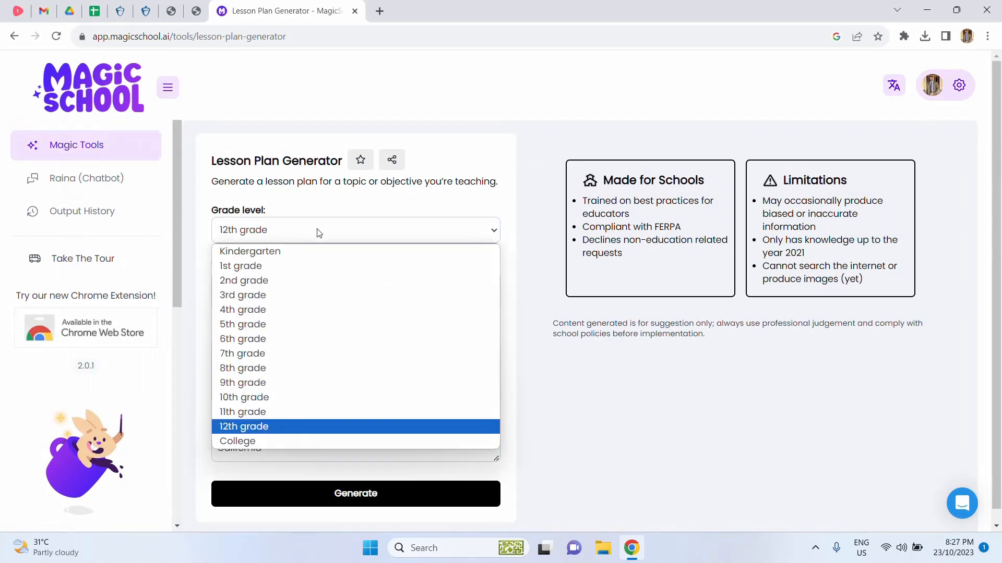
{"action": "mouse_move", "coordinate": [295, 424]}
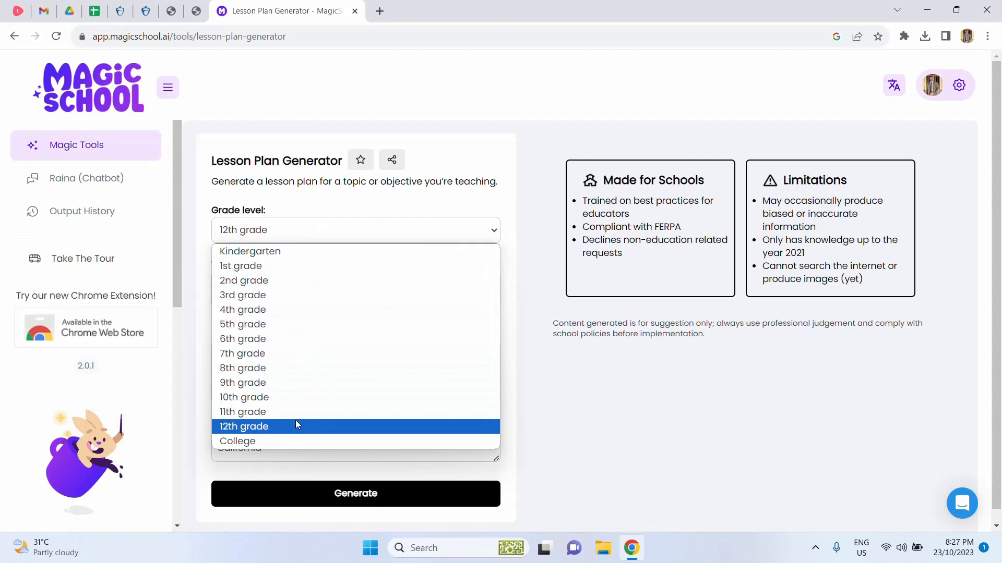
{"action": "left_click", "coordinate": [243, 396]}
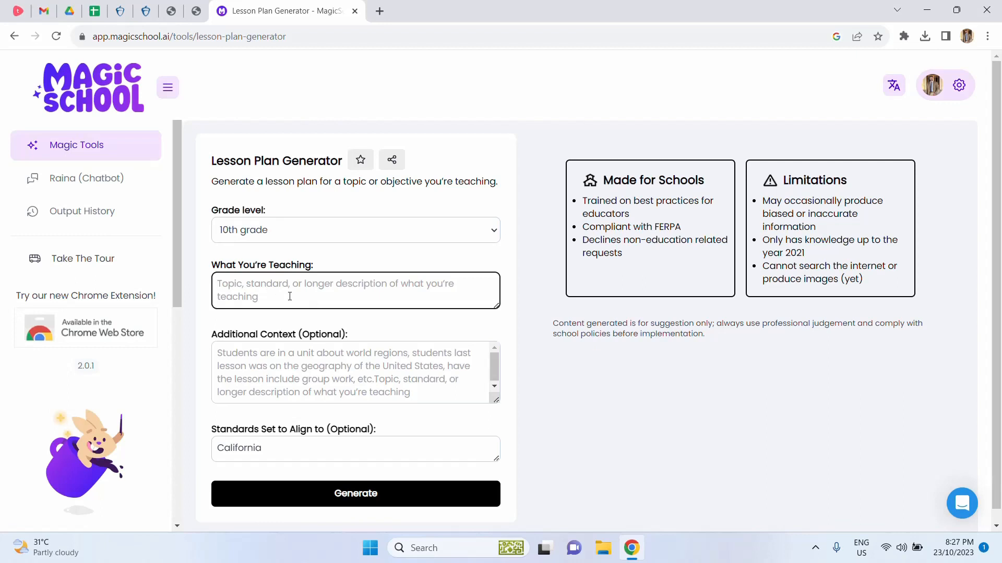
{"action": "type", "text": "ICT"}
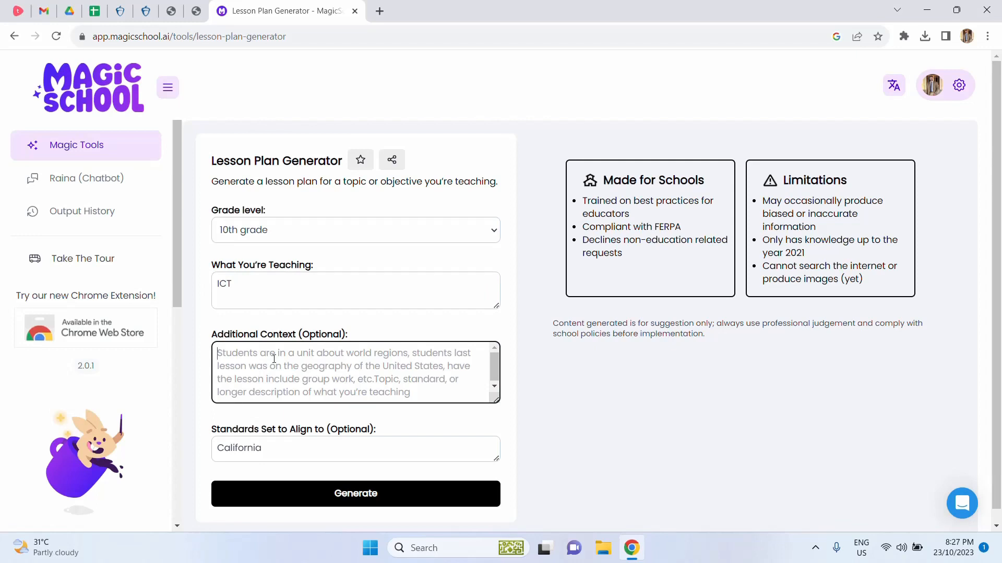
{"action": "type", "text": "P"}
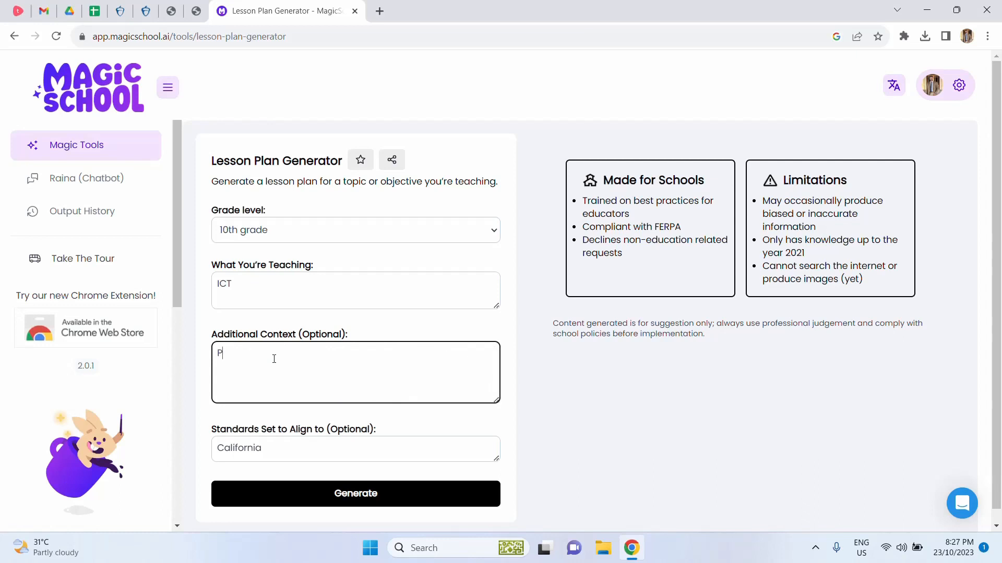
{"action": "type", "text": "ython"}
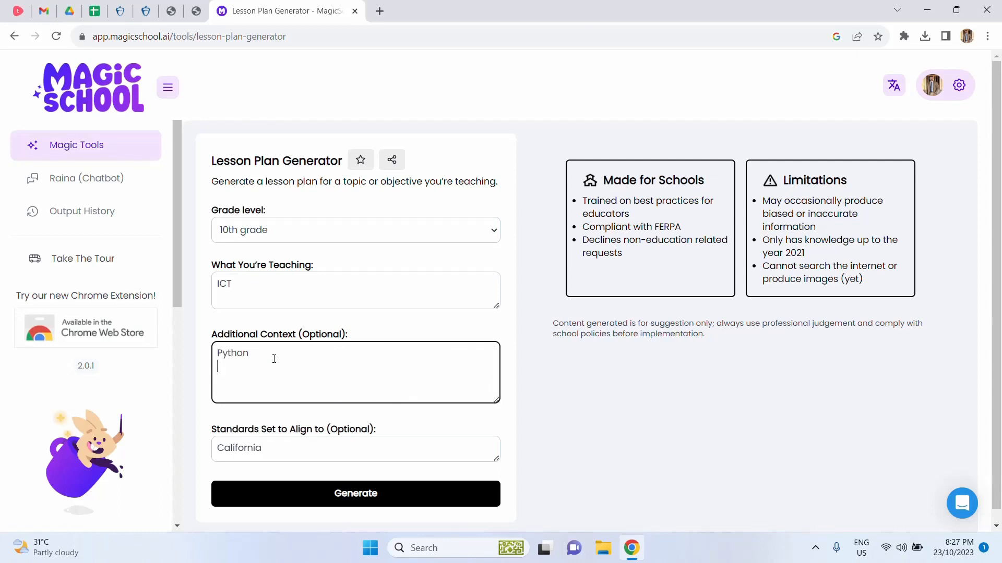
{"action": "type", "text": "Sto"}
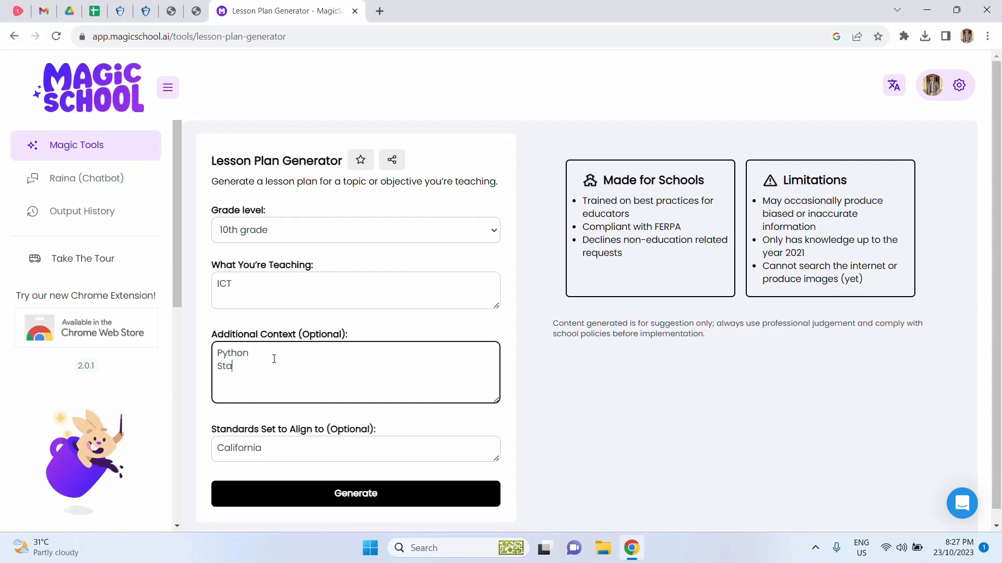
{"action": "type", "text": "Startin"}
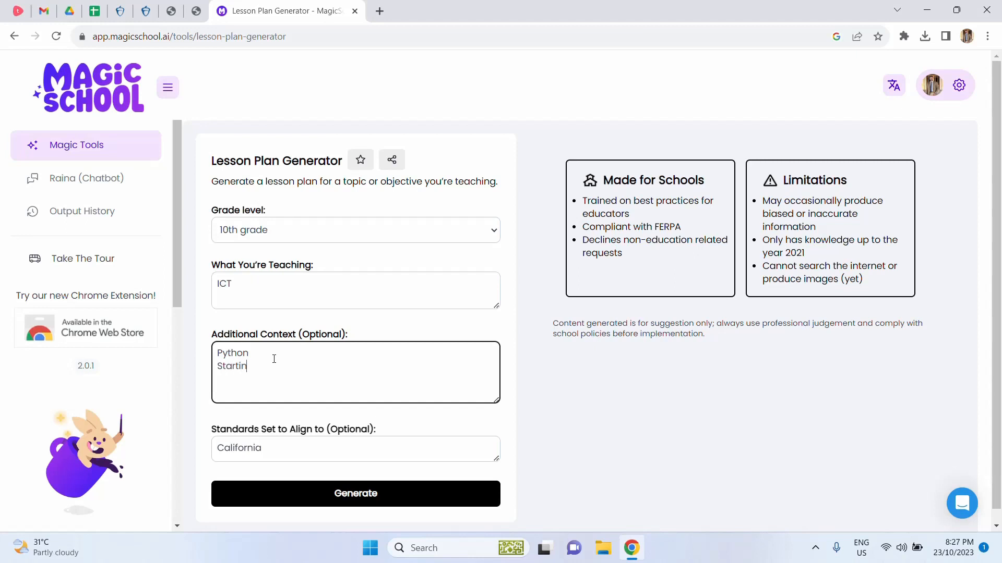
{"action": "type", "text": "g"}
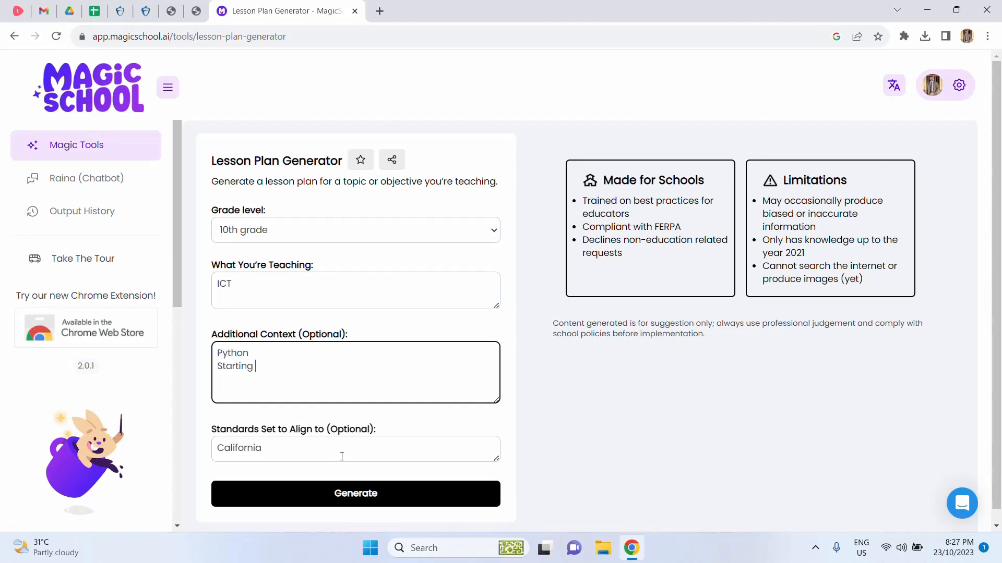
{"action": "mouse_move", "coordinate": [292, 447]}
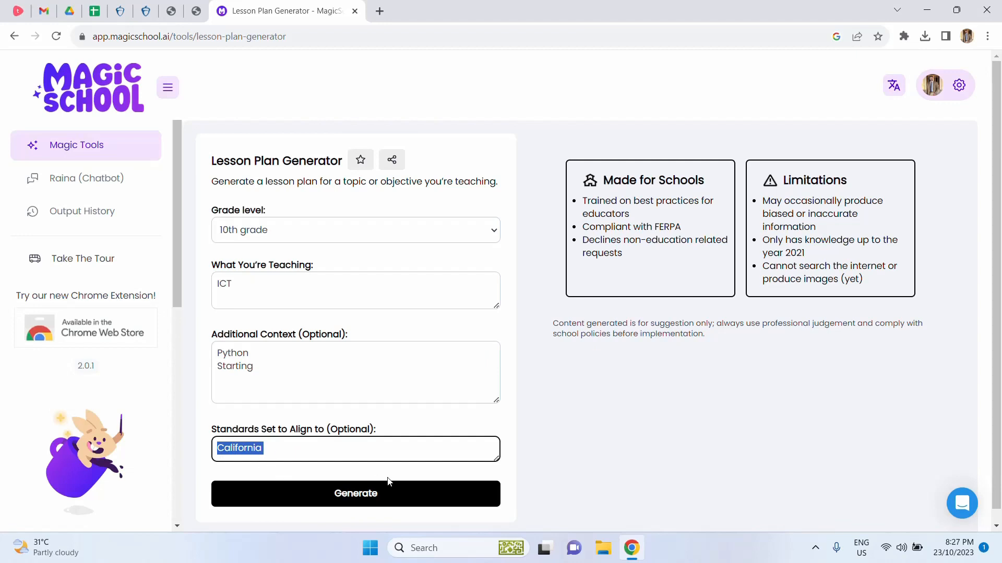
{"action": "mouse_move", "coordinate": [356, 494]}
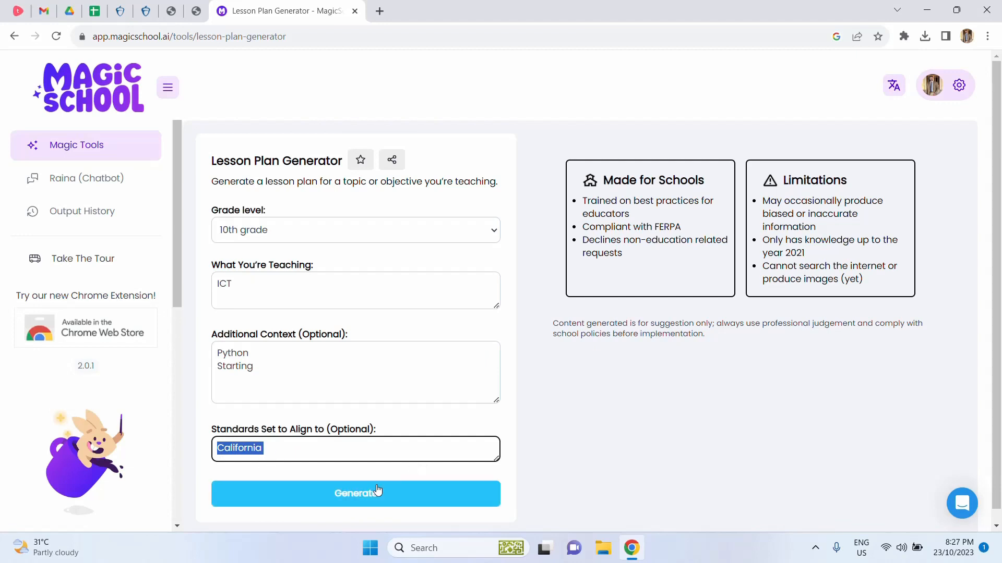
{"action": "mouse_move", "coordinate": [332, 494]}
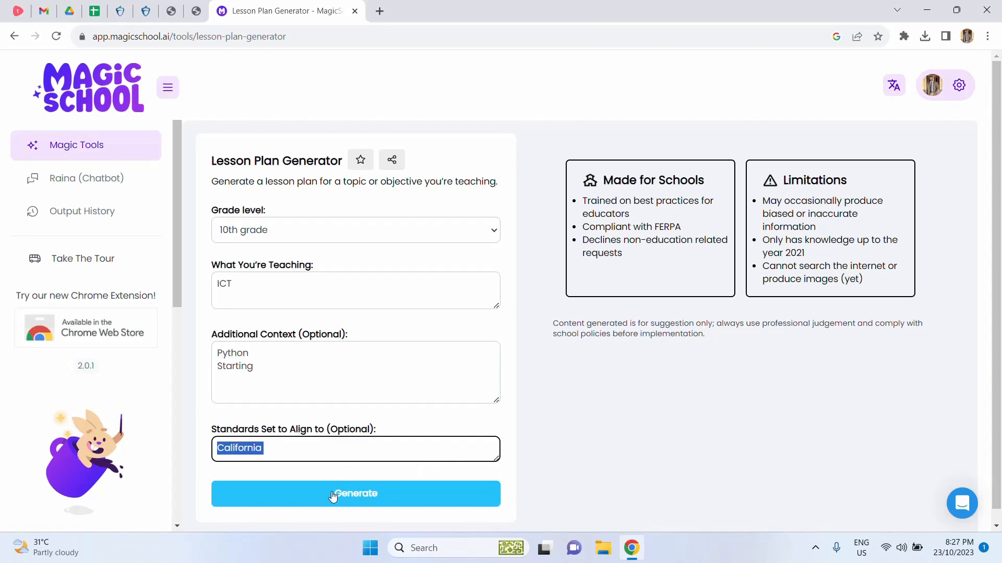
Generate the lesson plan and read through it down to the Homework and California standards sections
{"action": "left_click", "coordinate": [354, 493]}
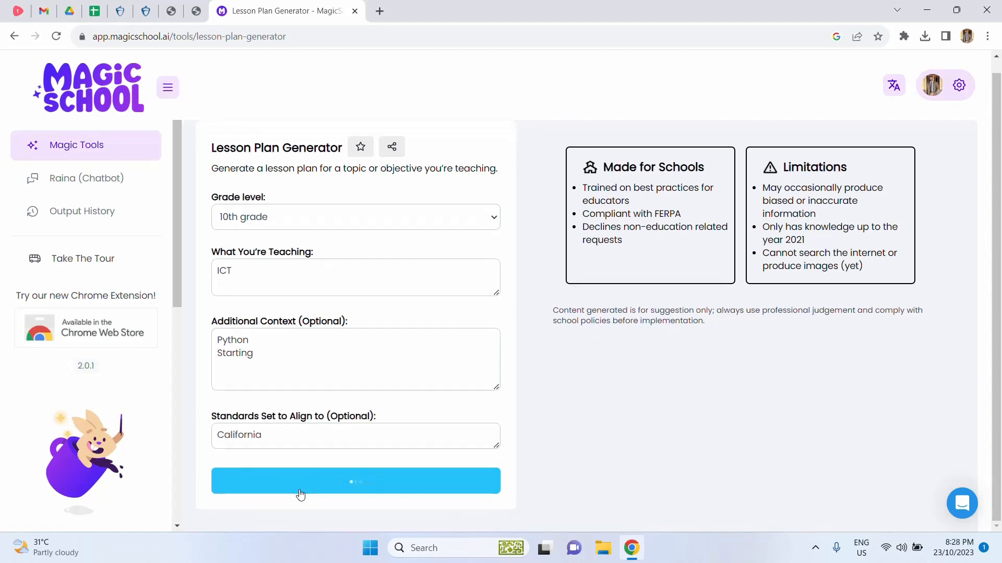
{"action": "left_click", "coordinate": [355, 481]}
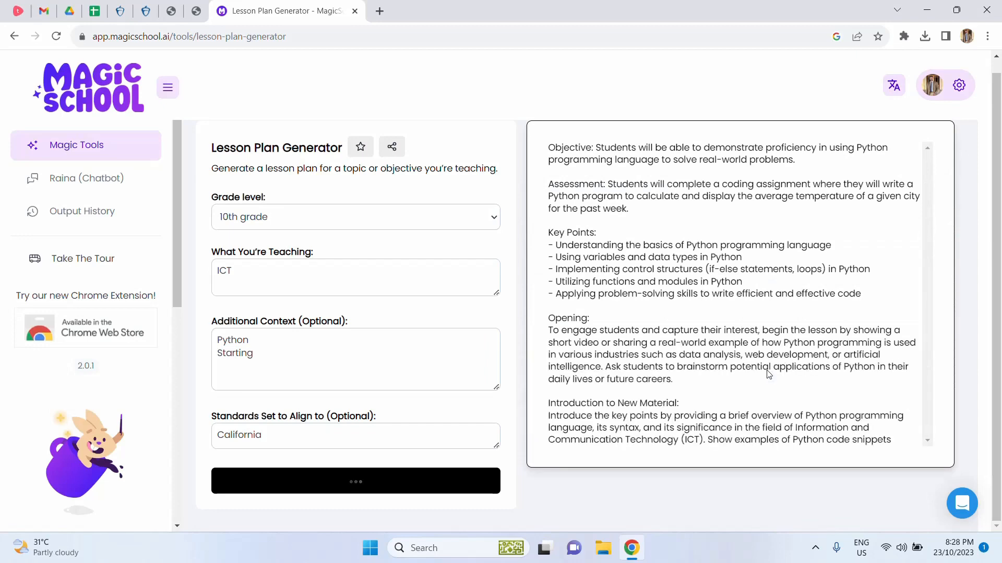
{"action": "scroll", "scroll_direction": "down", "scroll_amount": 3}
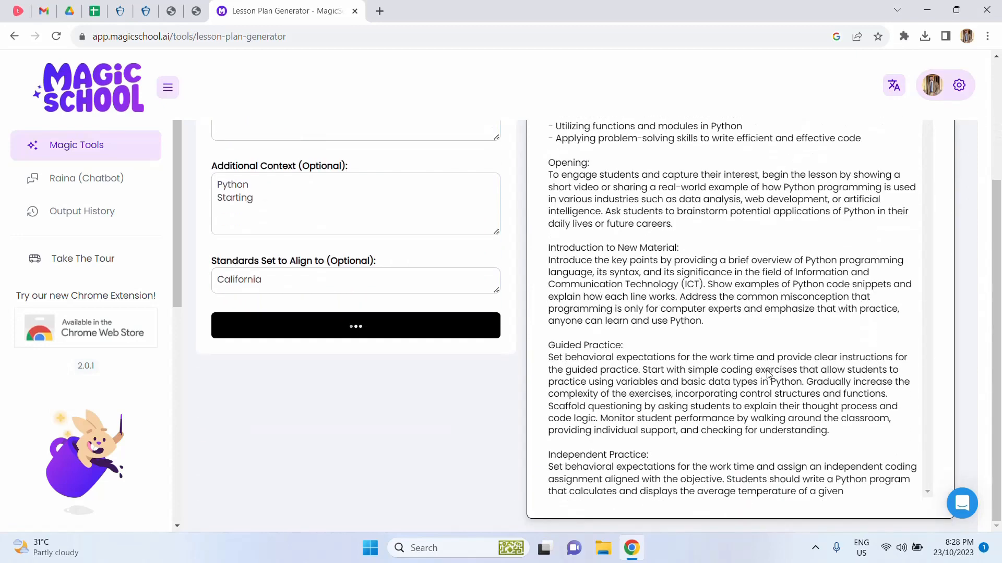
{"action": "scroll", "scroll_direction": "down", "scroll_amount": 3}
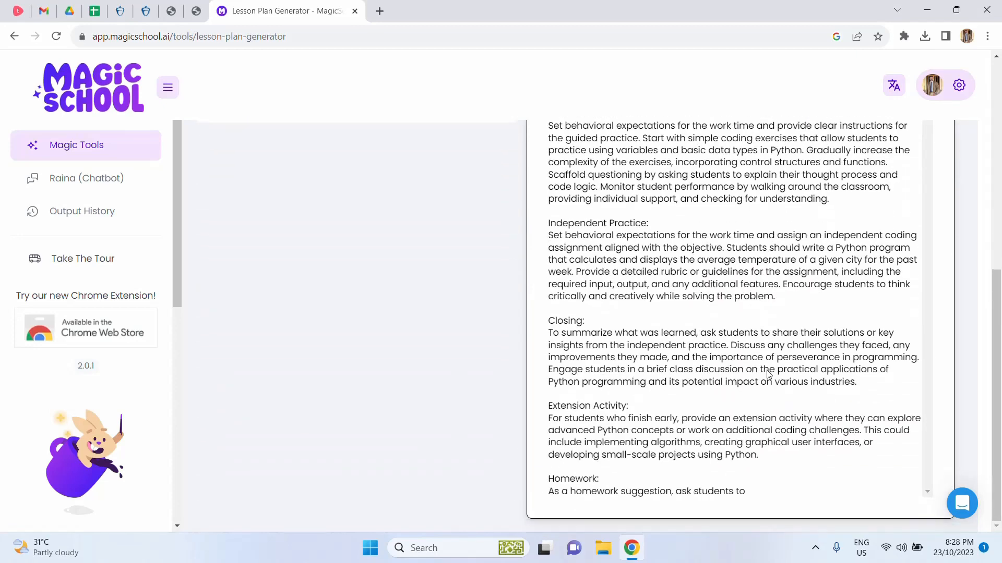
{"action": "scroll", "scroll_direction": "down", "scroll_amount": 3}
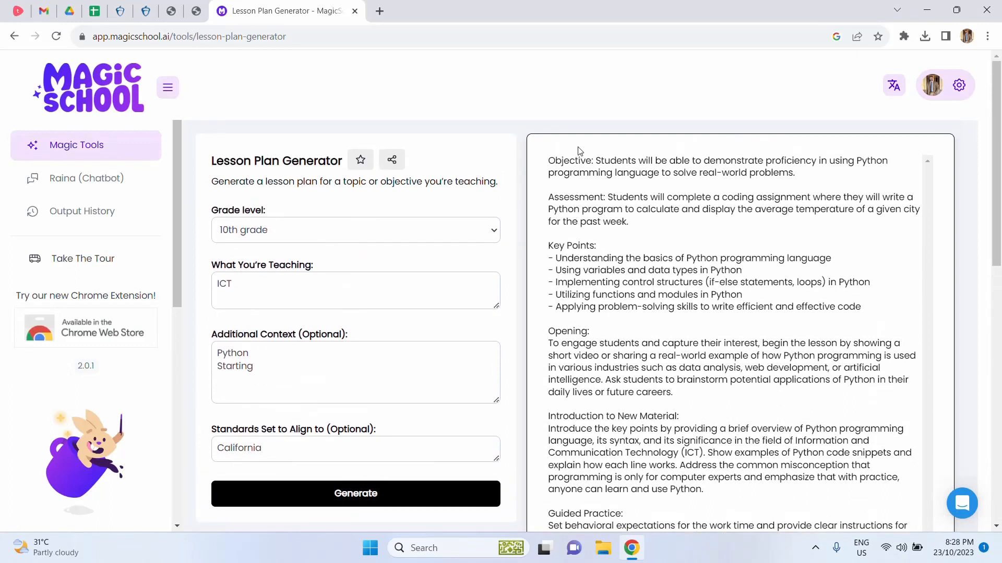
{"action": "mouse_move", "coordinate": [554, 160]}
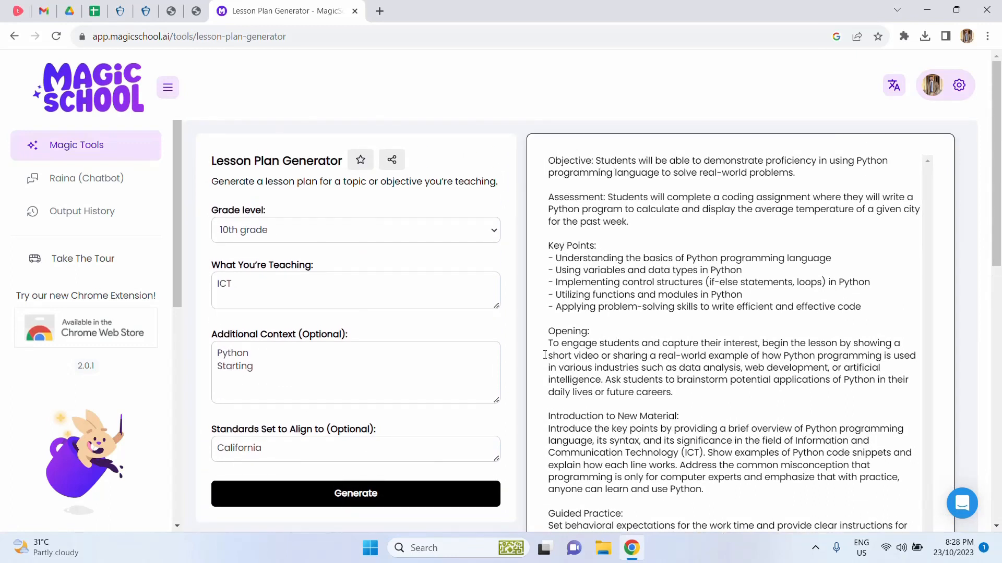
{"action": "scroll", "scroll_direction": "down", "scroll_amount": 3}
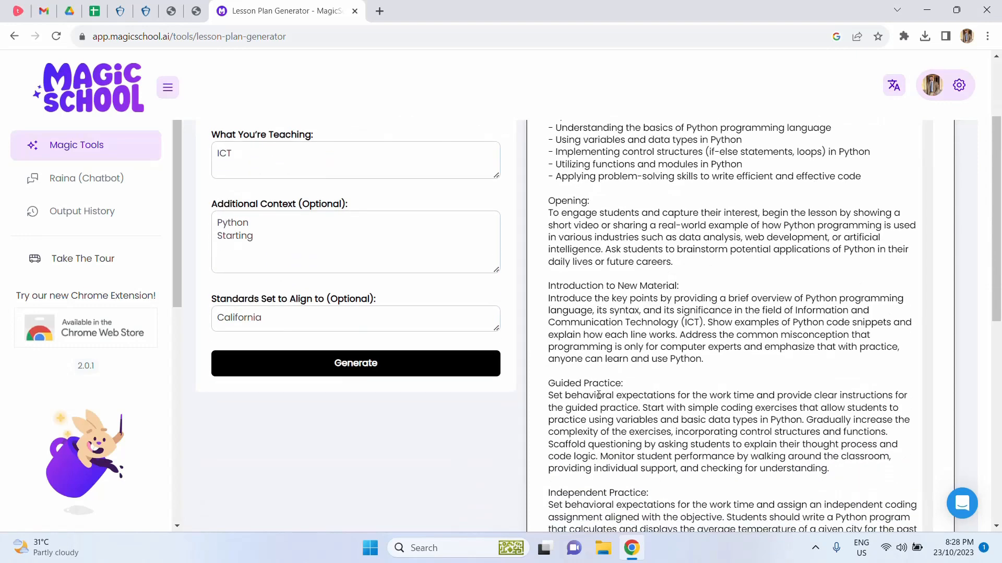
{"action": "scroll", "scroll_direction": "down", "scroll_amount": 3}
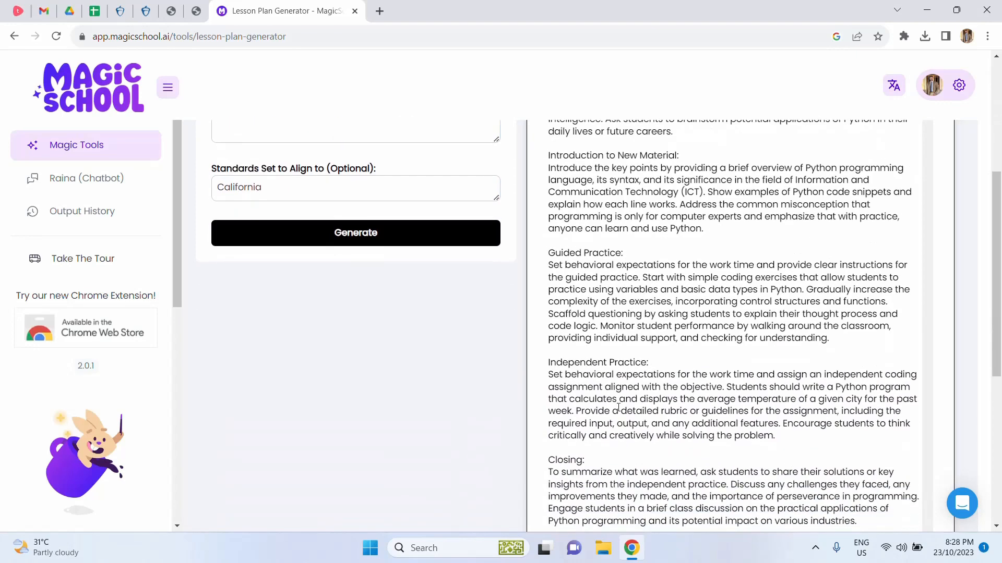
{"action": "scroll", "scroll_direction": "down", "scroll_amount": 3}
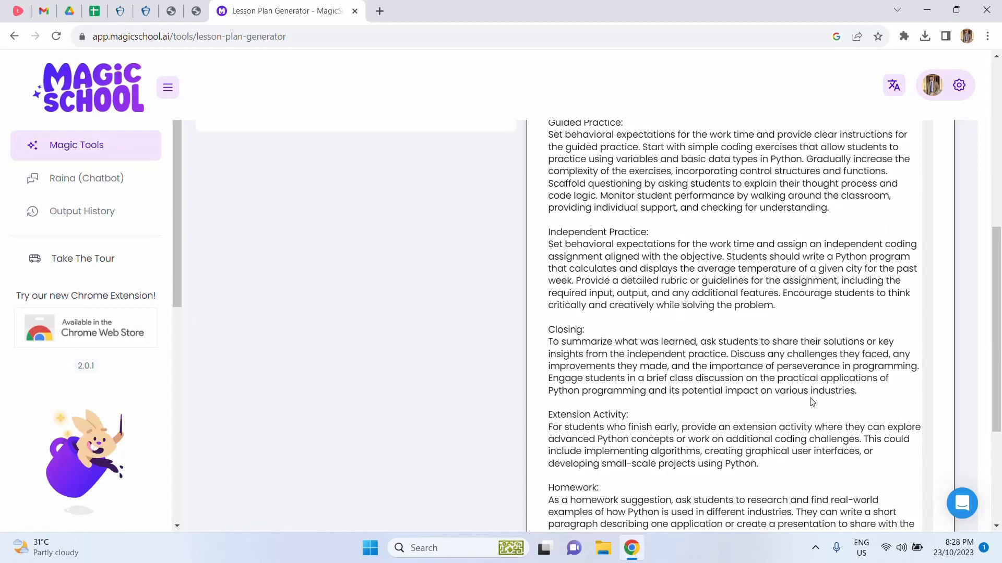
{"action": "scroll", "scroll_direction": "down", "scroll_amount": 3}
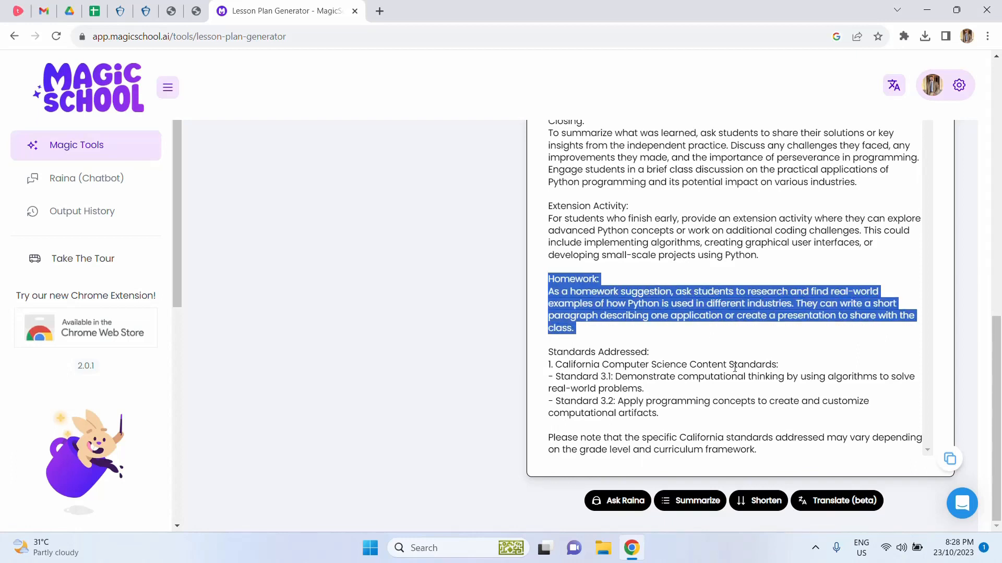
{"action": "mouse_move", "coordinate": [663, 338]}
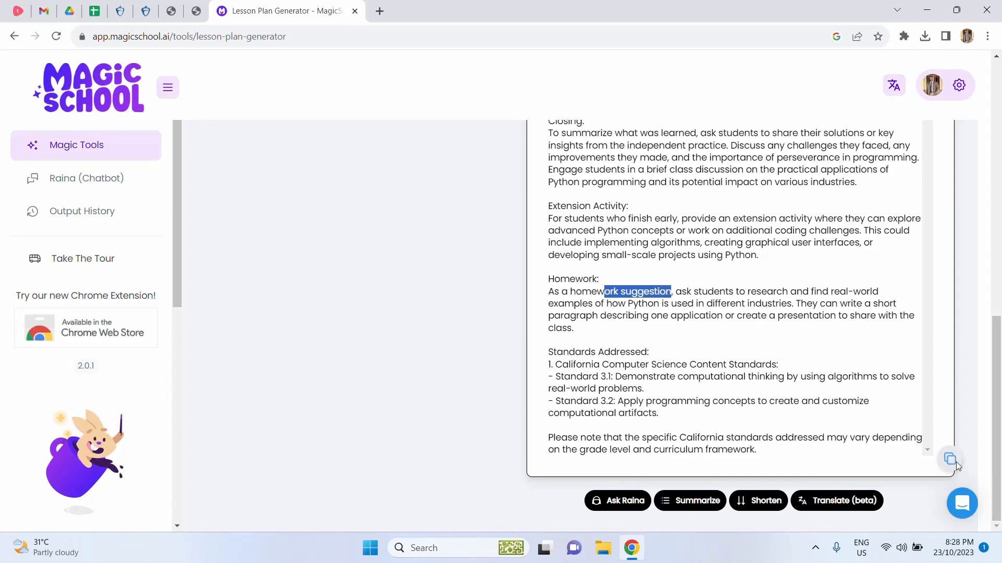
{"action": "left_click", "coordinate": [950, 459]}
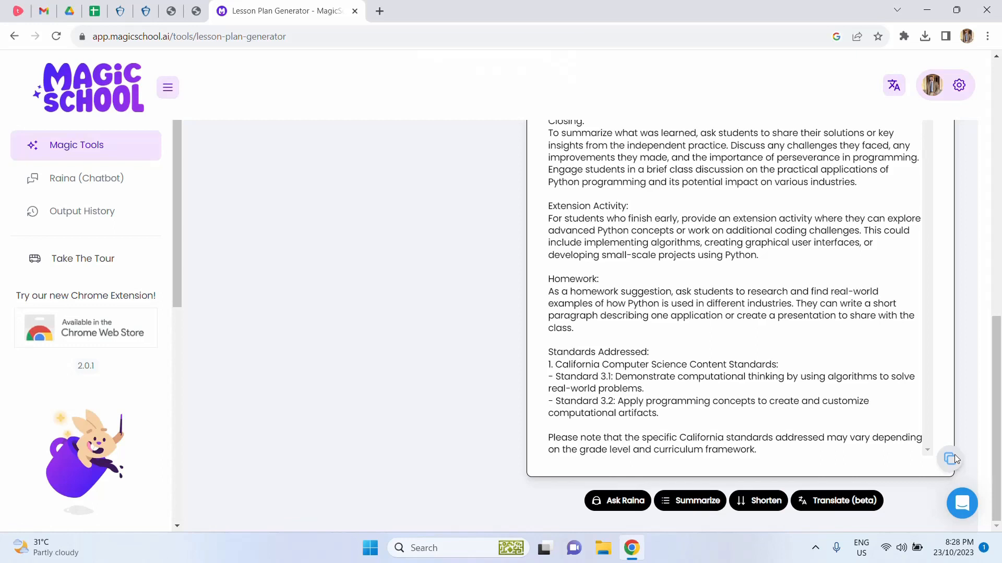
{"action": "mouse_move", "coordinate": [689, 500]}
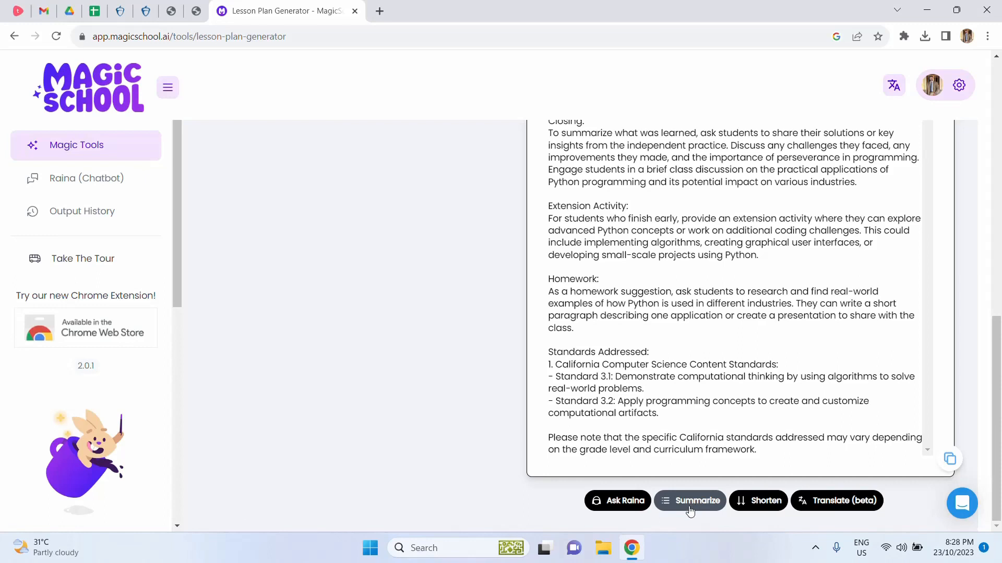
{"action": "mouse_move", "coordinate": [689, 494]}
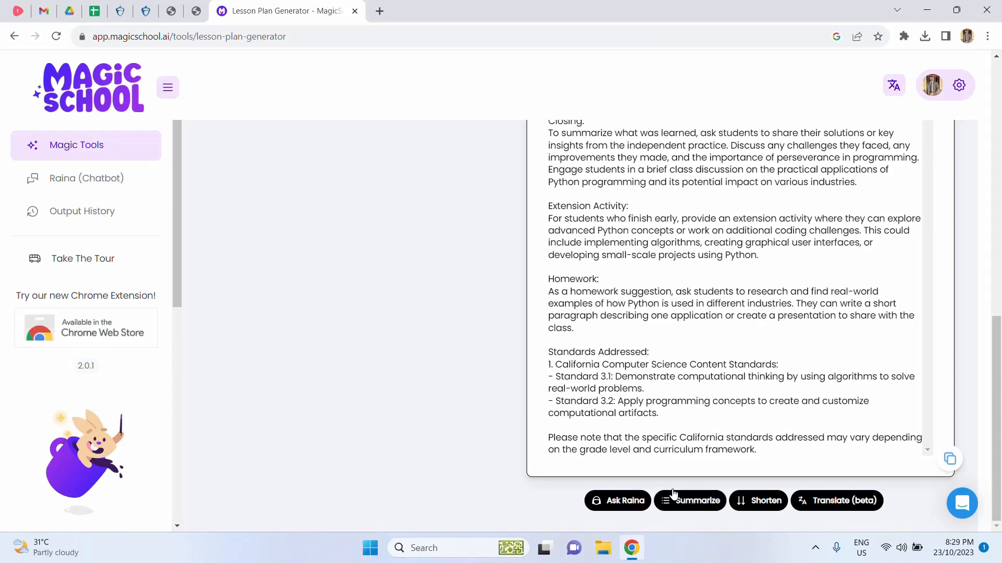
{"action": "mouse_move", "coordinate": [758, 500]}
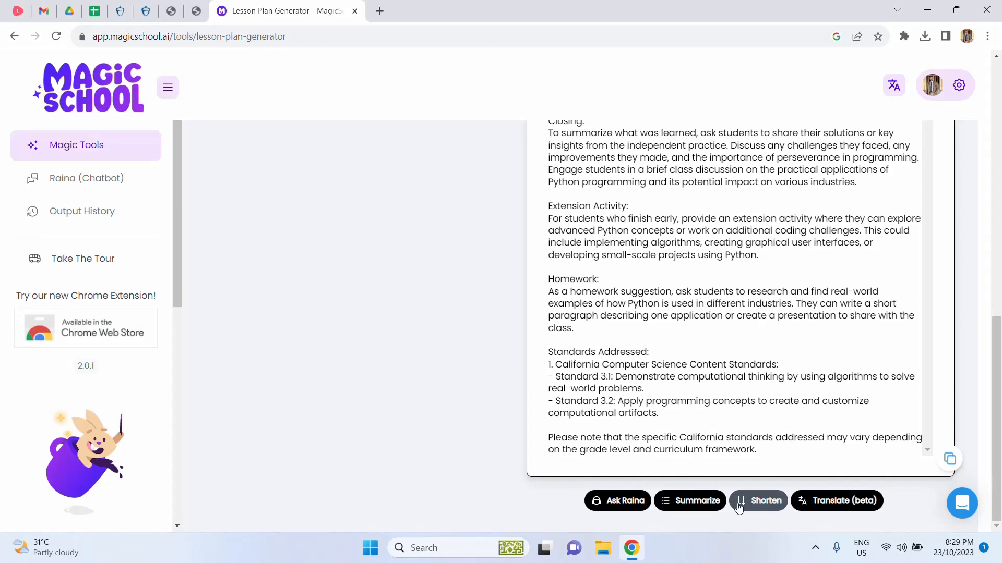
{"action": "left_click", "coordinate": [758, 499]}
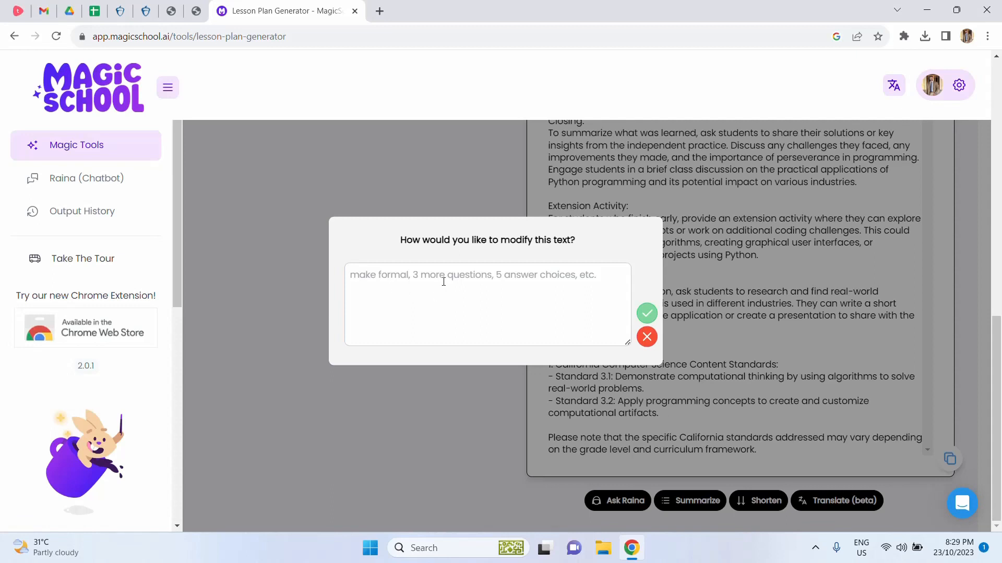
{"action": "mouse_move", "coordinate": [647, 313]}
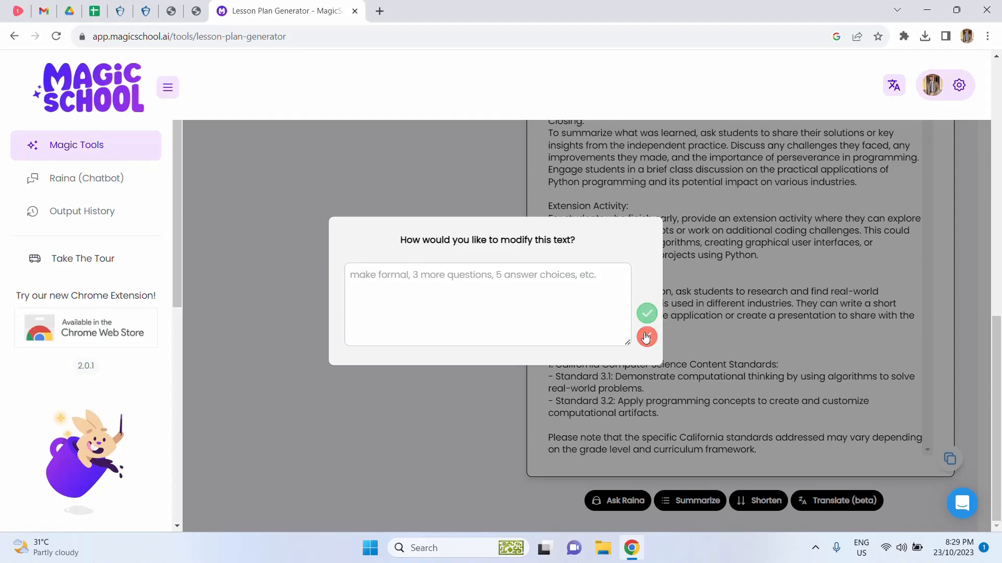
Cancel the 'How would you like to modify this text?' dialog and return to the top of the lesson plan
{"action": "left_click", "coordinate": [646, 337]}
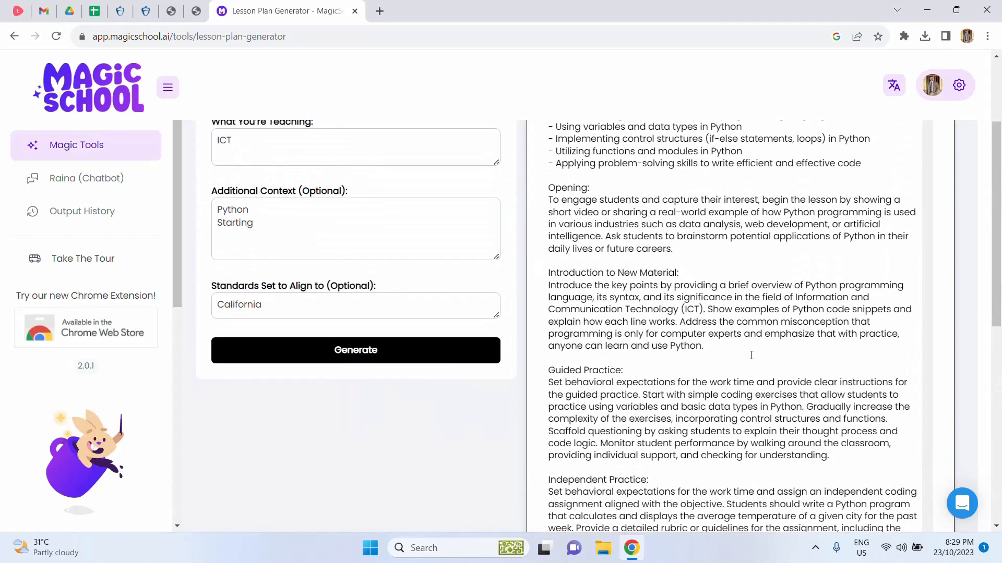
{"action": "scroll", "scroll_direction": "up", "scroll_amount": 3}
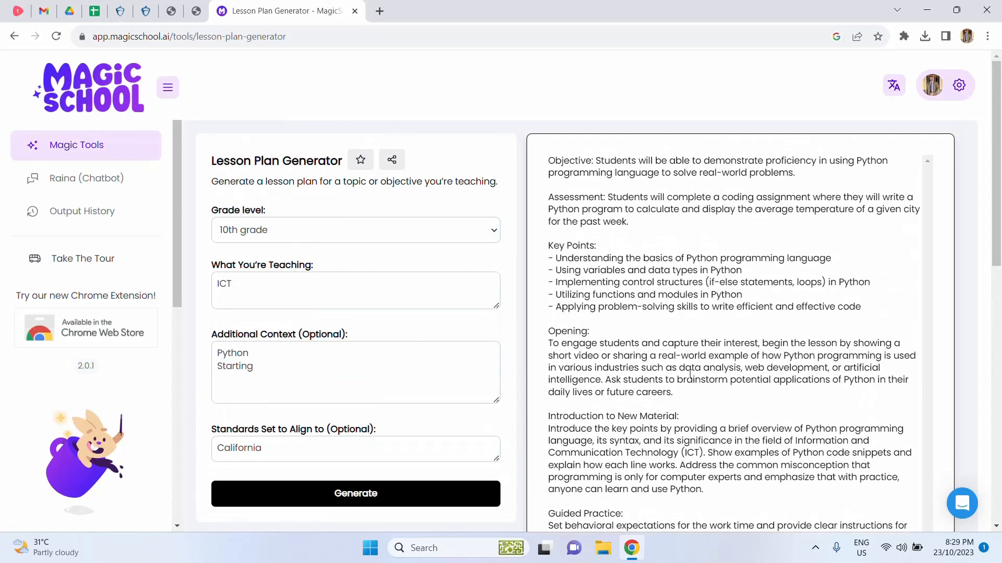
{"action": "mouse_move", "coordinate": [160, 167]}
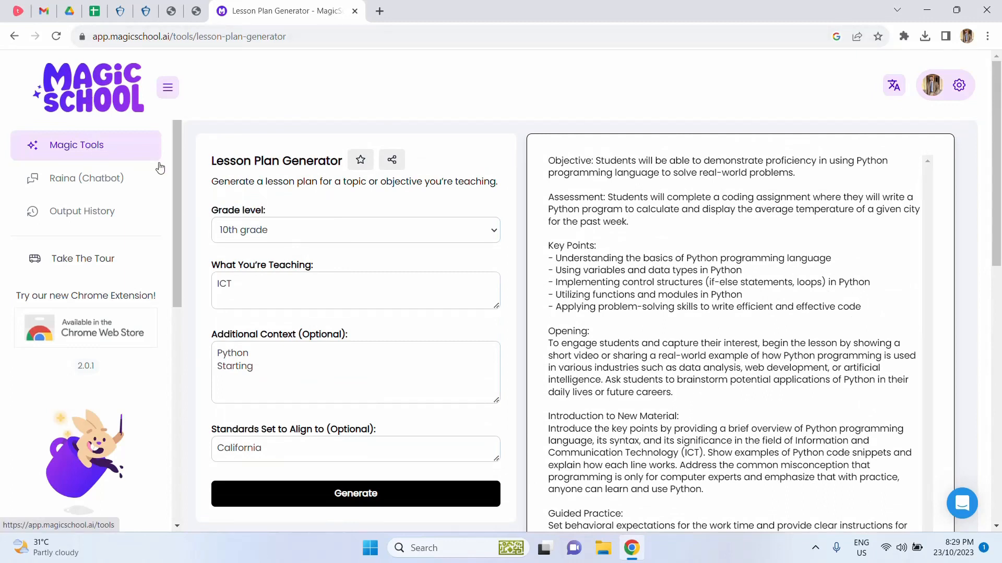
{"action": "mouse_move", "coordinate": [588, 232]}
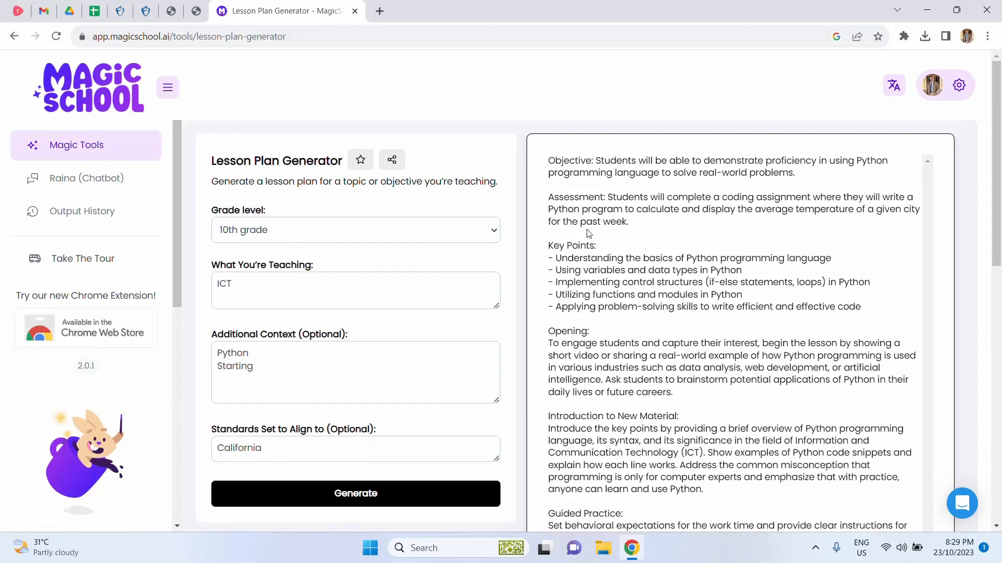